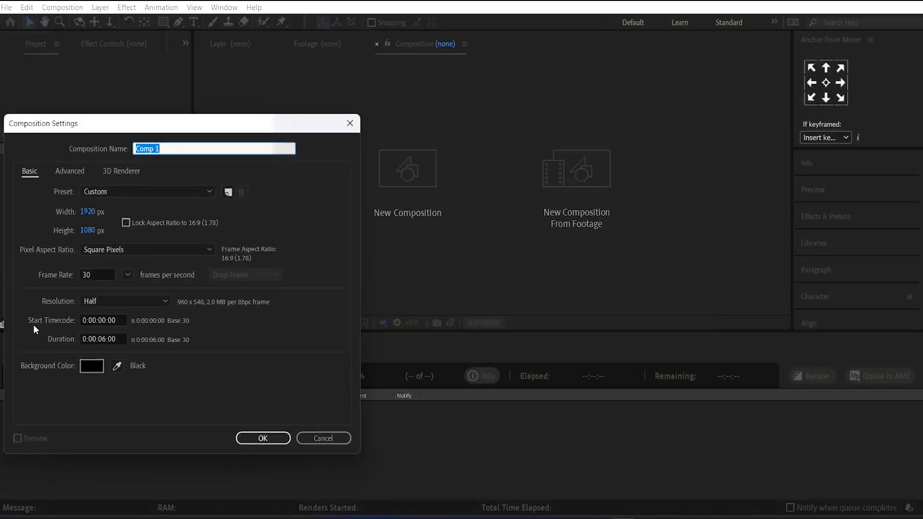
Name the composition 'main holder' at 1920×1080, 30 fps, 6 seconds and confirm
type("main holde")
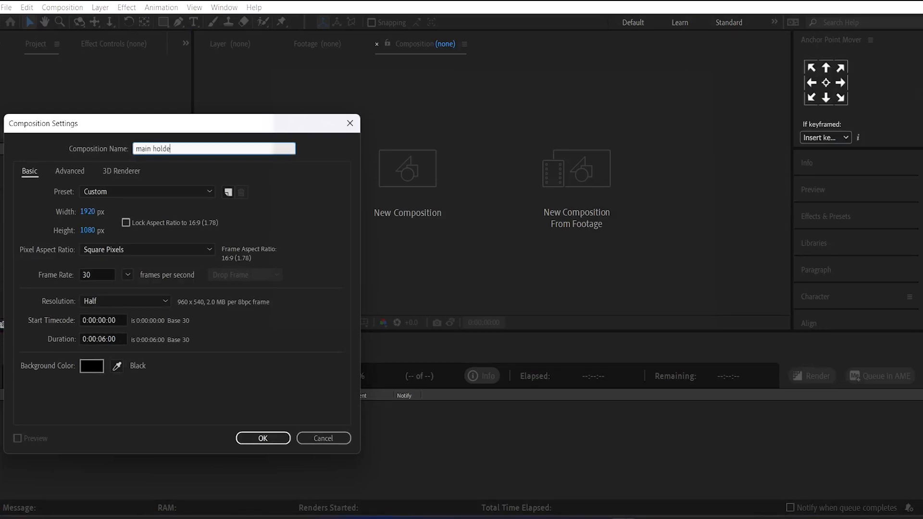
type("r")
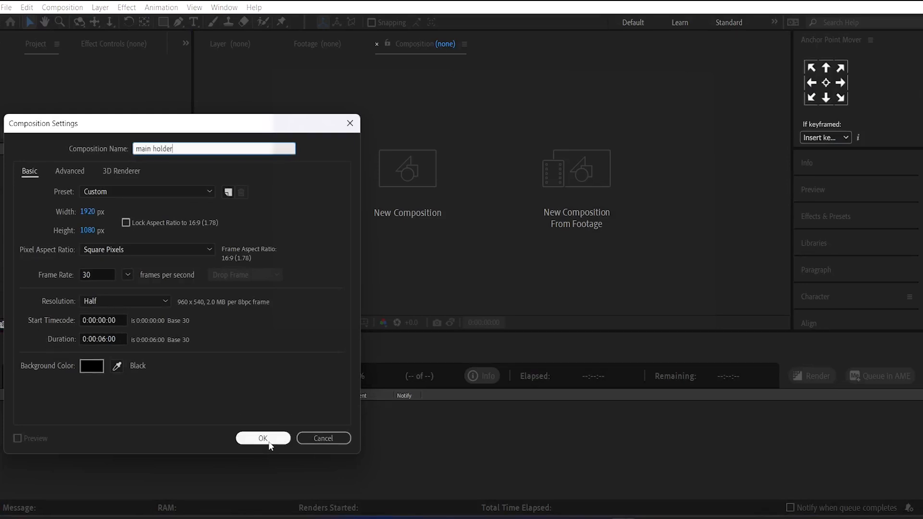
left_click(263, 439)
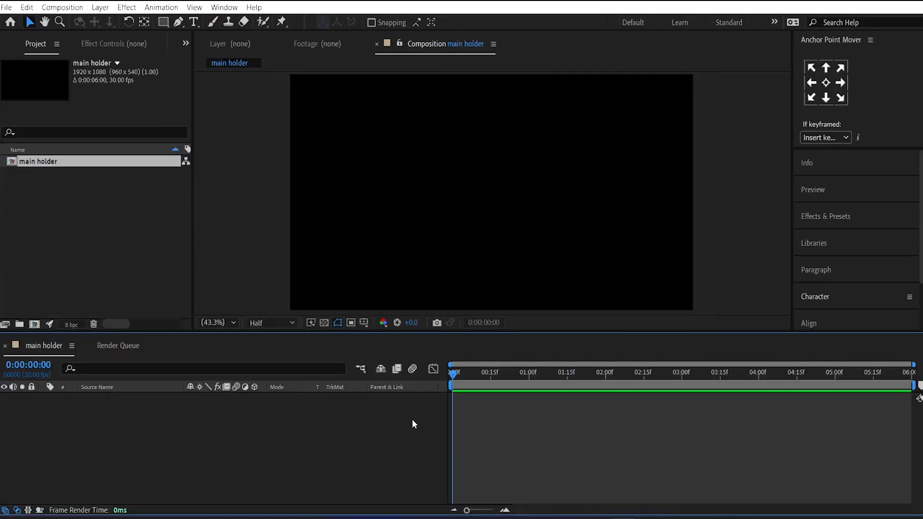
Create a POWER text layer and centre it in the composition at 120% scale
left_click(194, 22)
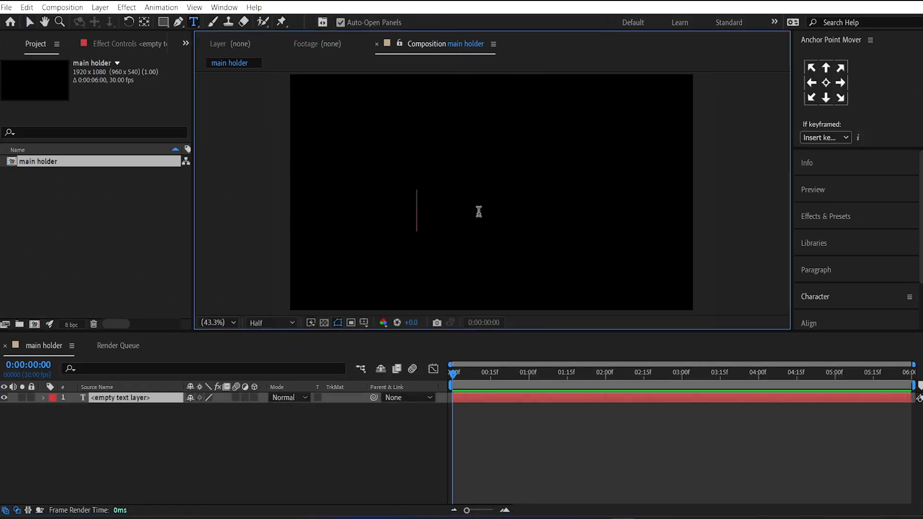
type("POWER")
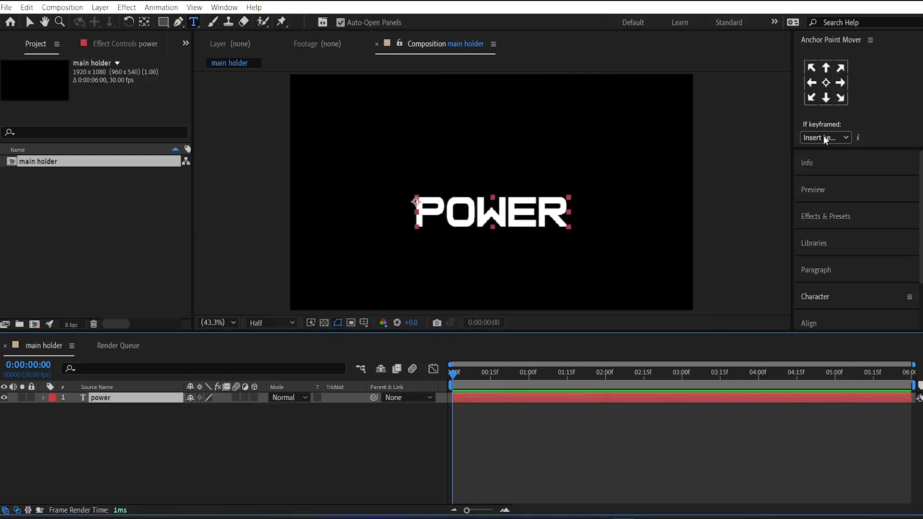
left_click(815, 296)
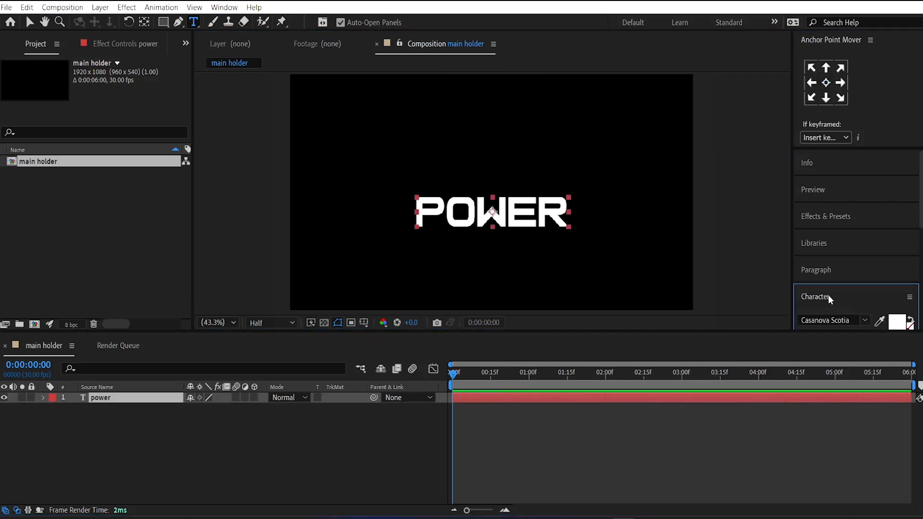
left_click(864, 320)
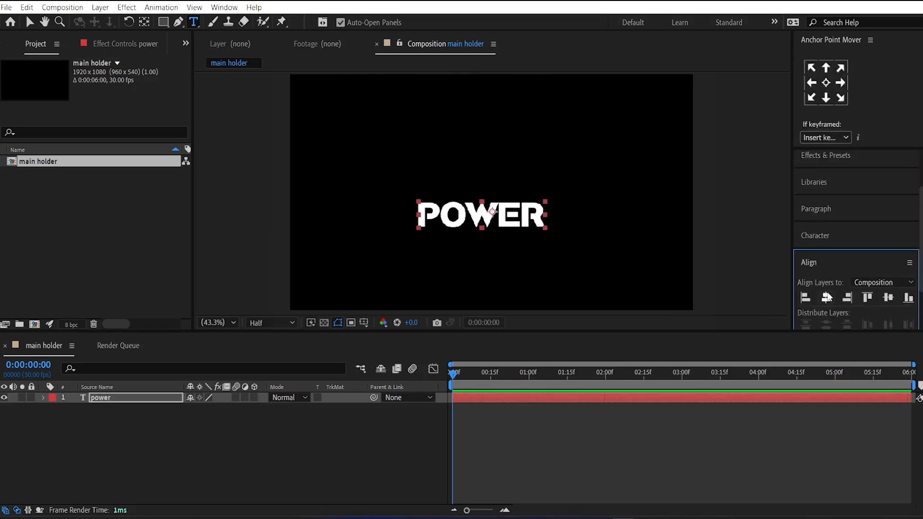
left_click(888, 298)
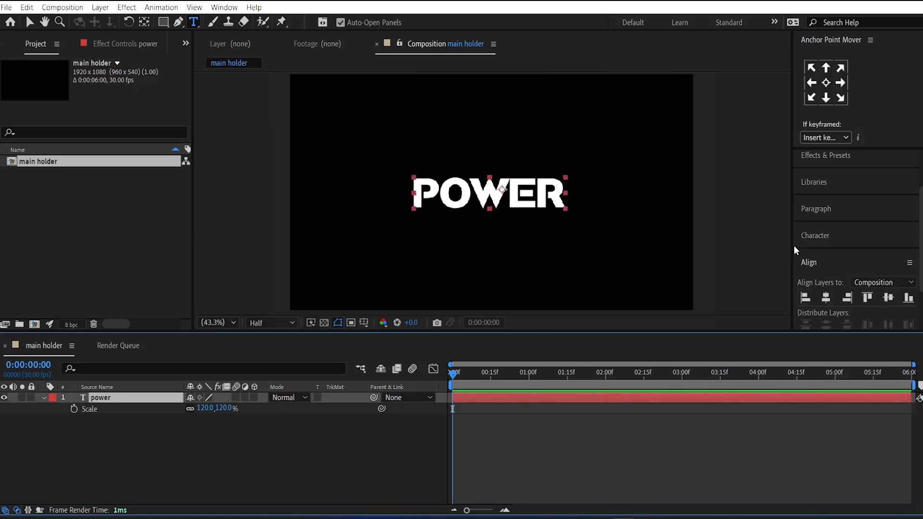
Set the text to the Square Game font with a bright blue fill
left_click(907, 273)
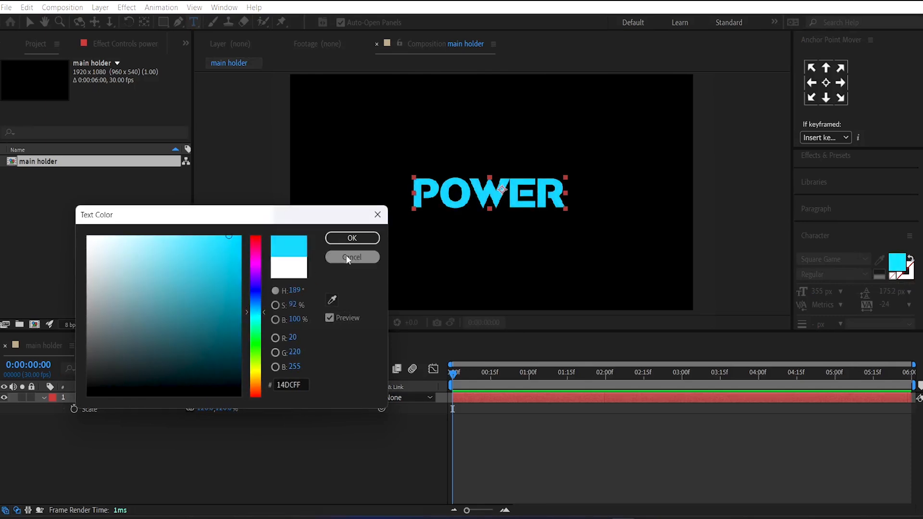
left_click(352, 258)
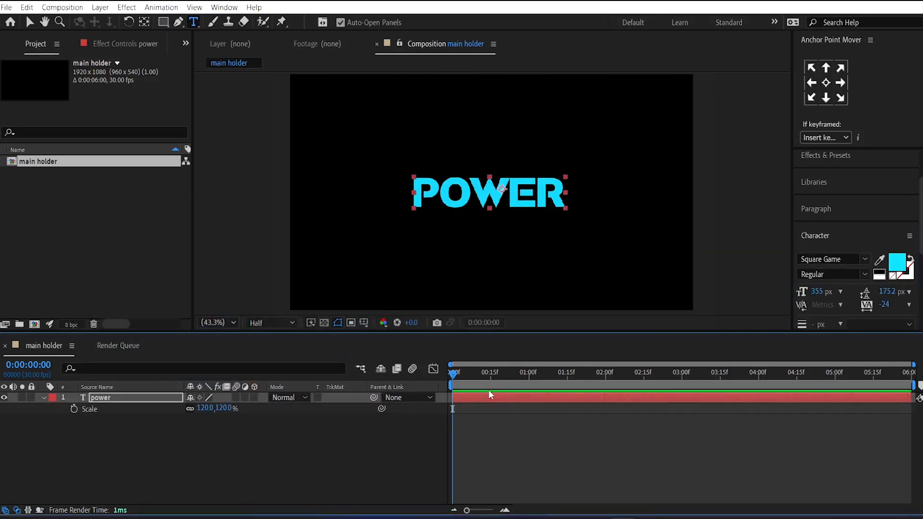
Pre-compose the POWER layer into a new composition named 'text holder', moving all attributes
type("text holder")
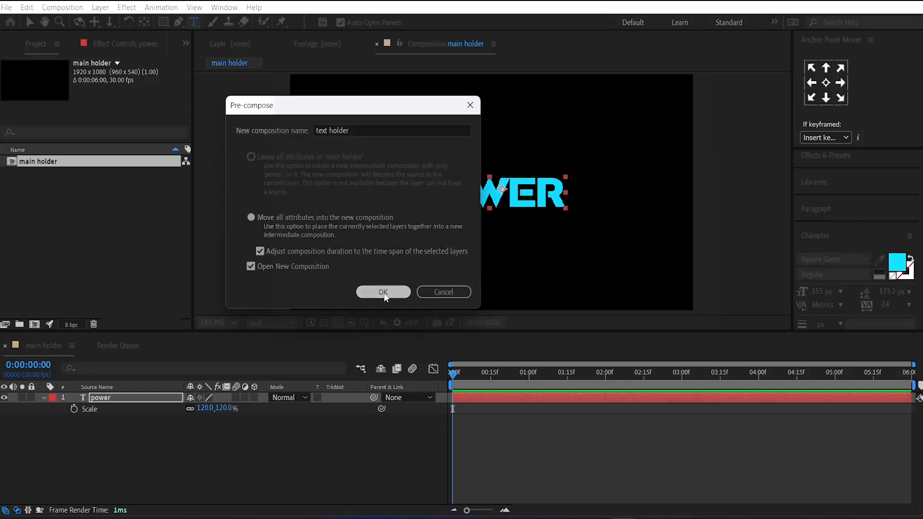
left_click(383, 292)
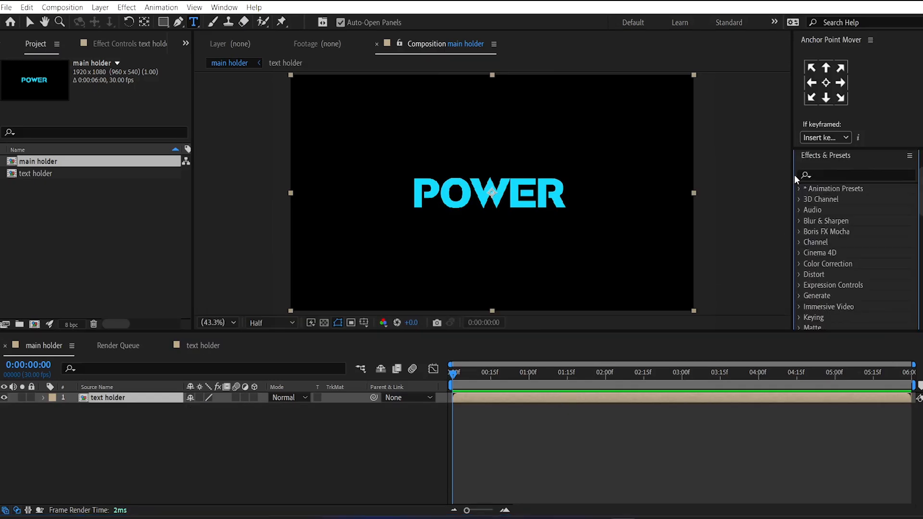
Apply Vegas to text holder with Blend Mode set to Transparent
type("vega")
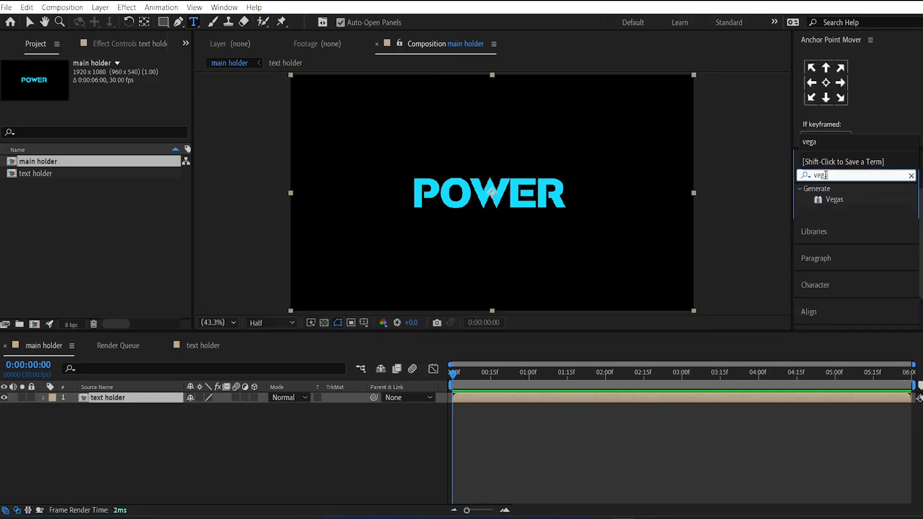
double_click(834, 199)
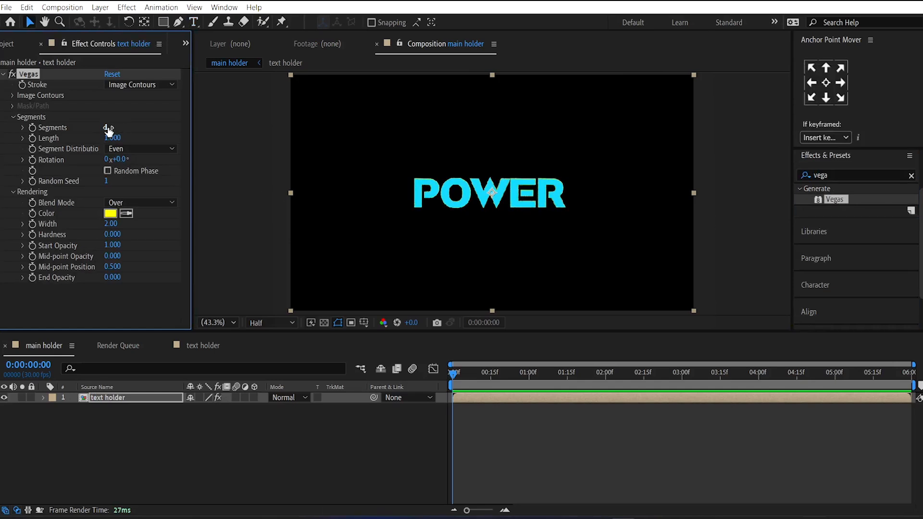
left_click(140, 202)
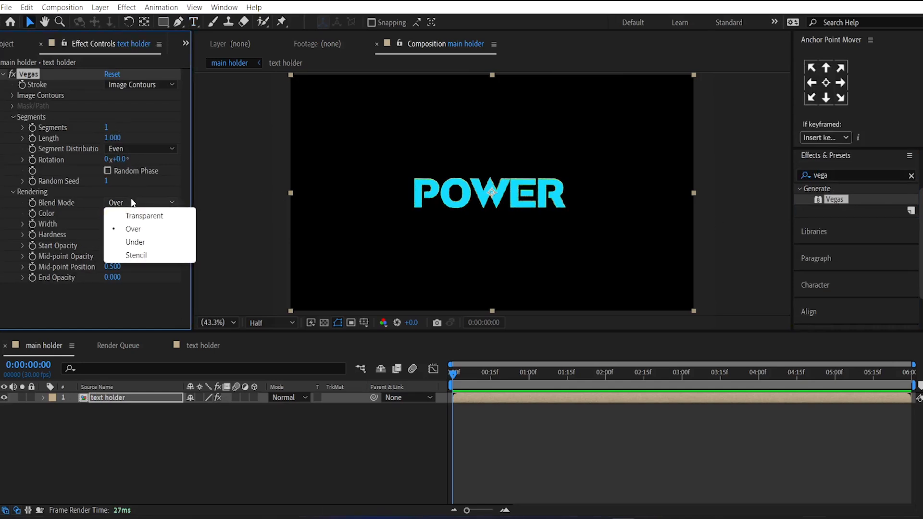
left_click(144, 215)
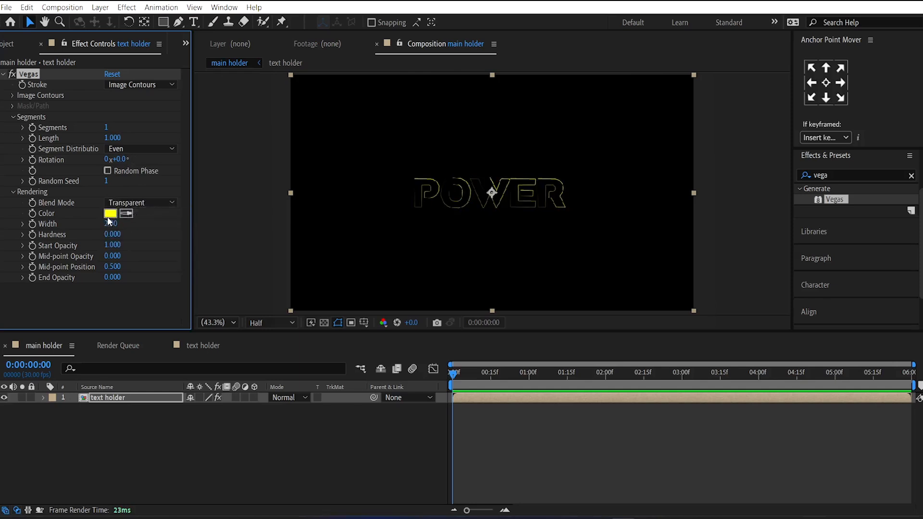
Colour the strokes bright blue, enable Random Phase, and widen them to 3.8 with hardness 1
left_click(109, 213)
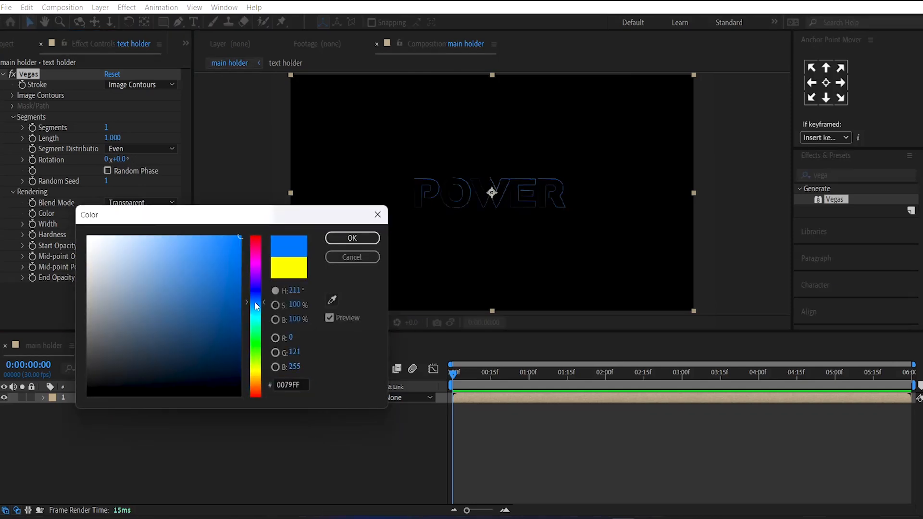
left_click(220, 248)
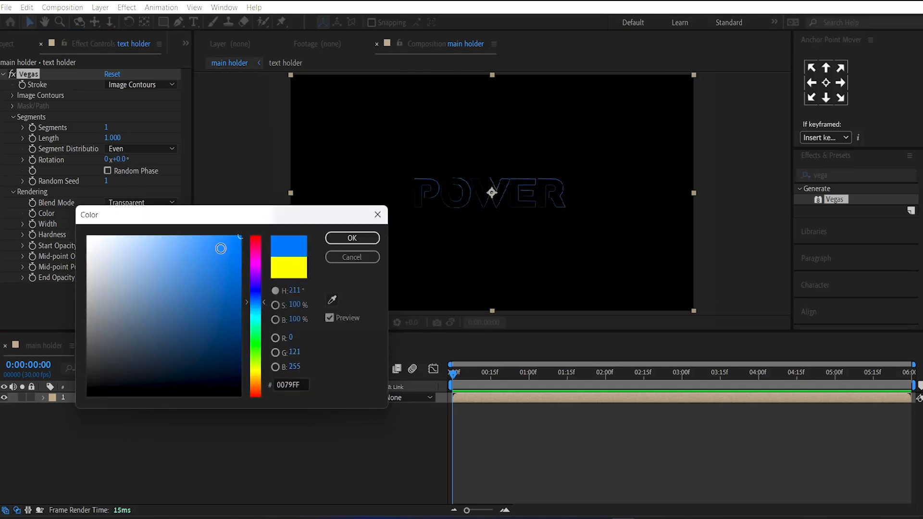
left_click(176, 344)
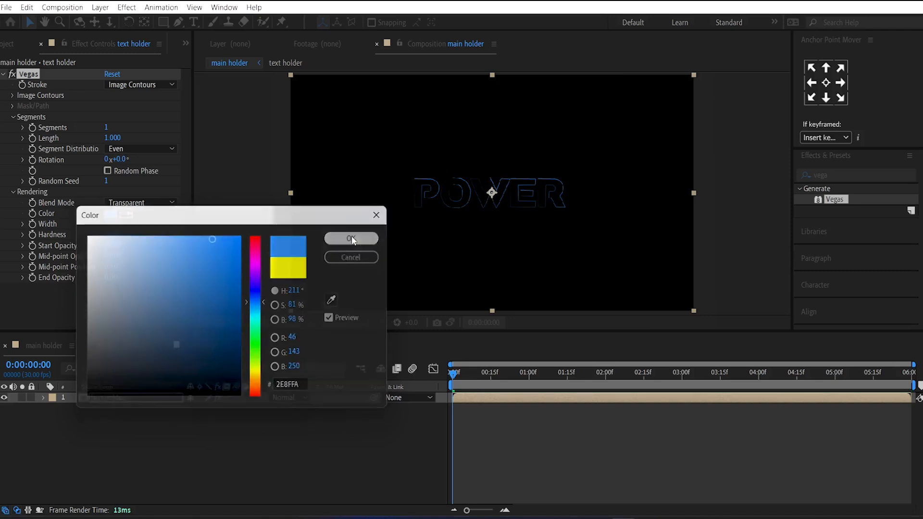
left_click(350, 238)
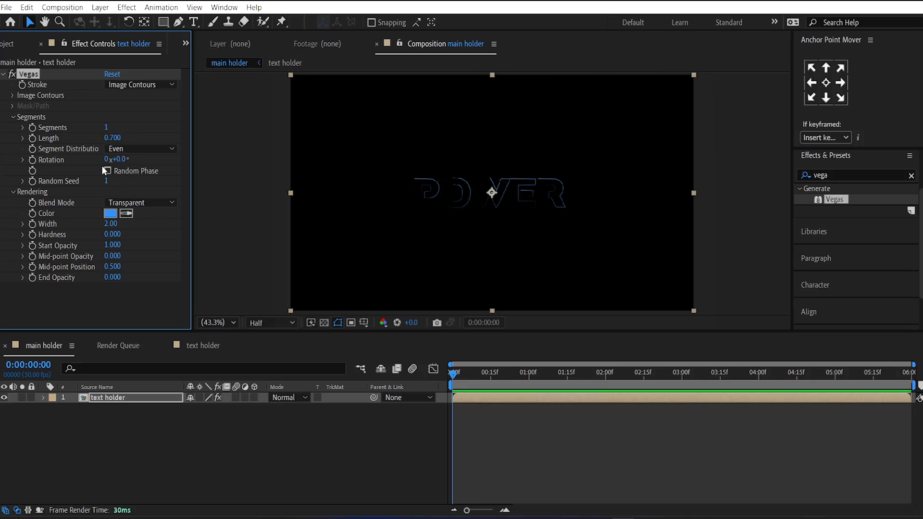
left_click(106, 171)
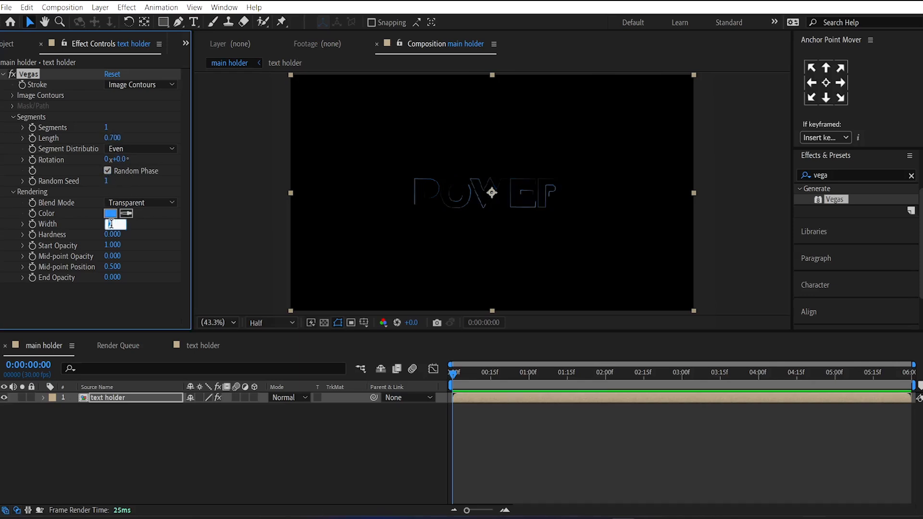
left_click_drag(111, 224, 135, 224)
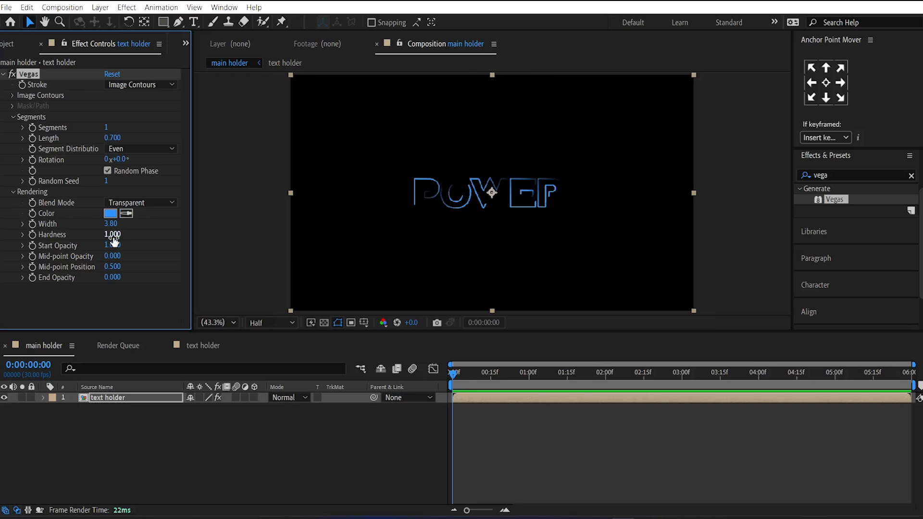
Set Image Contours to Selected Contour from the Alpha channel, driven by a random() expression
left_click(15, 95)
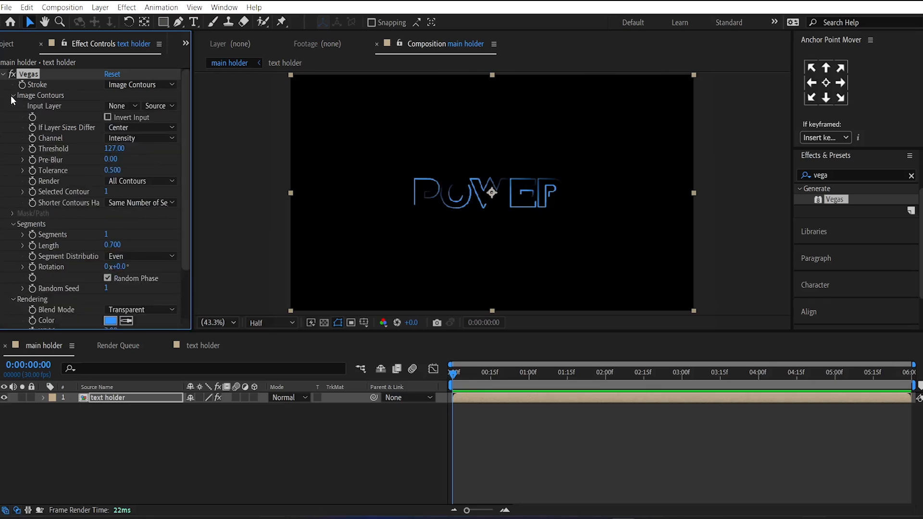
left_click(140, 180)
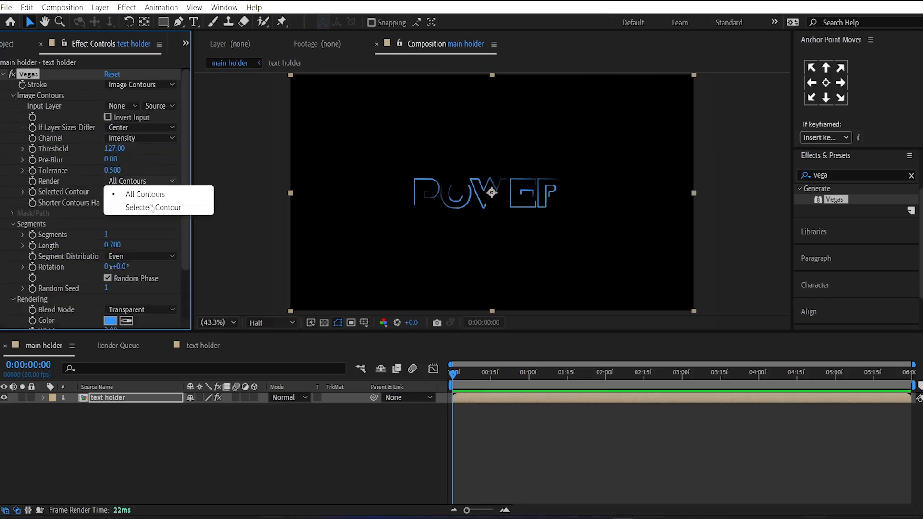
left_click(151, 207)
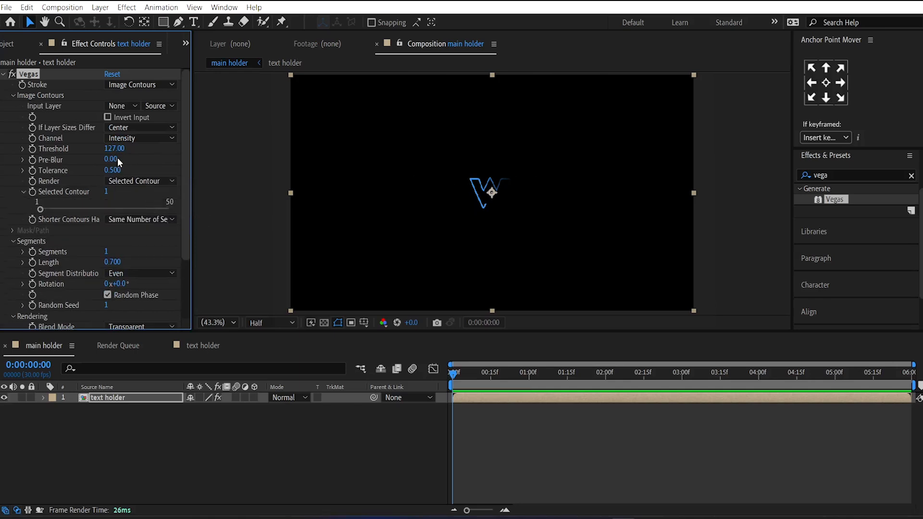
left_click(140, 138)
type("rand")
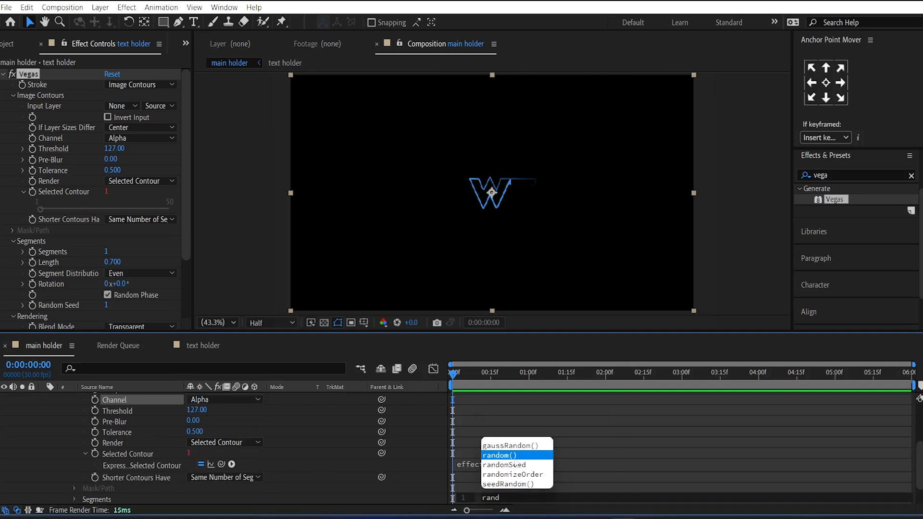
left_click(500, 456)
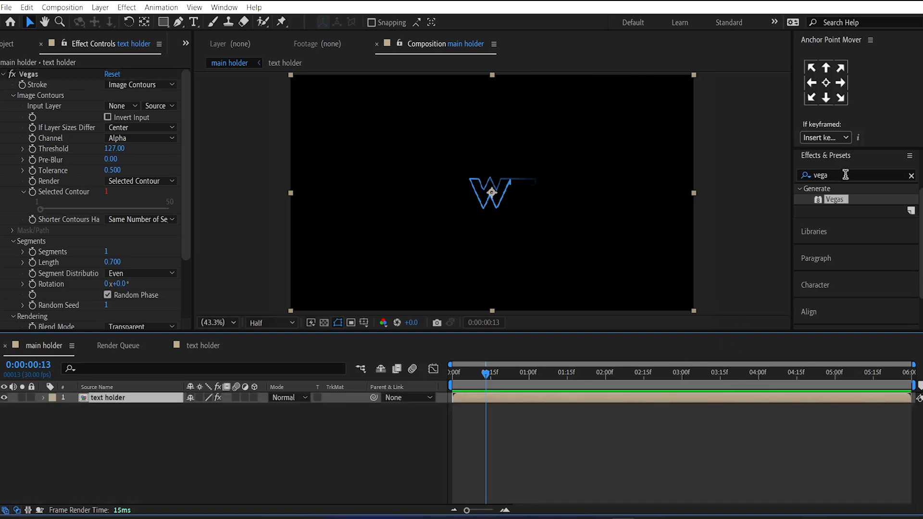
Apply Compound Blur to the text holder layer
type("compou")
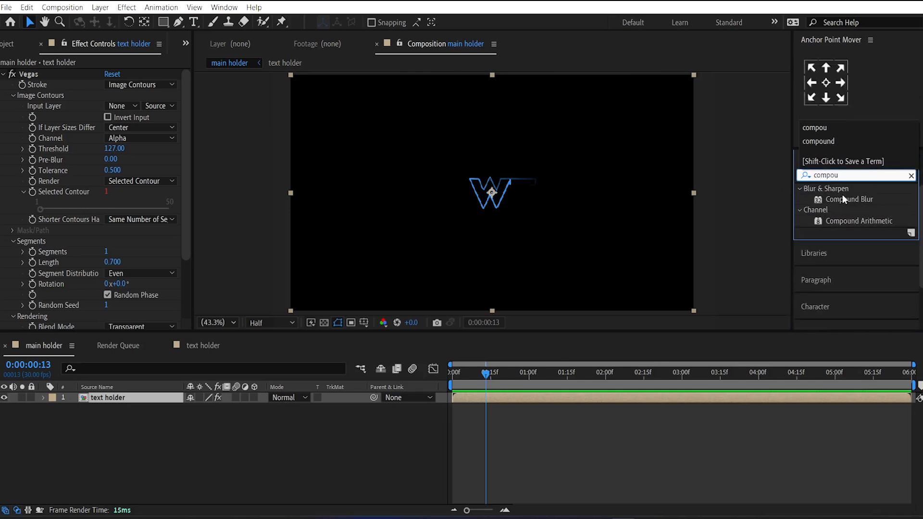
double_click(849, 199)
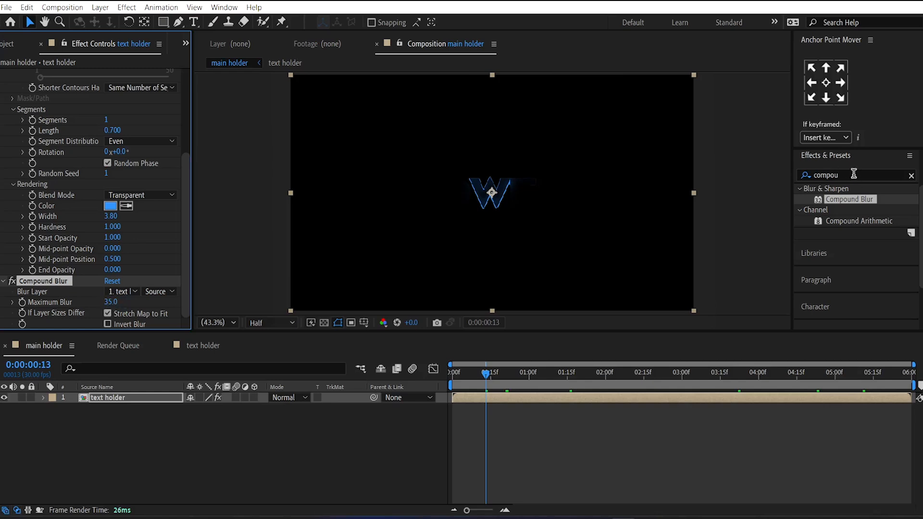
Apply Curves on the Alpha channel and bend the curve upward so the W reads solid
type("curv")
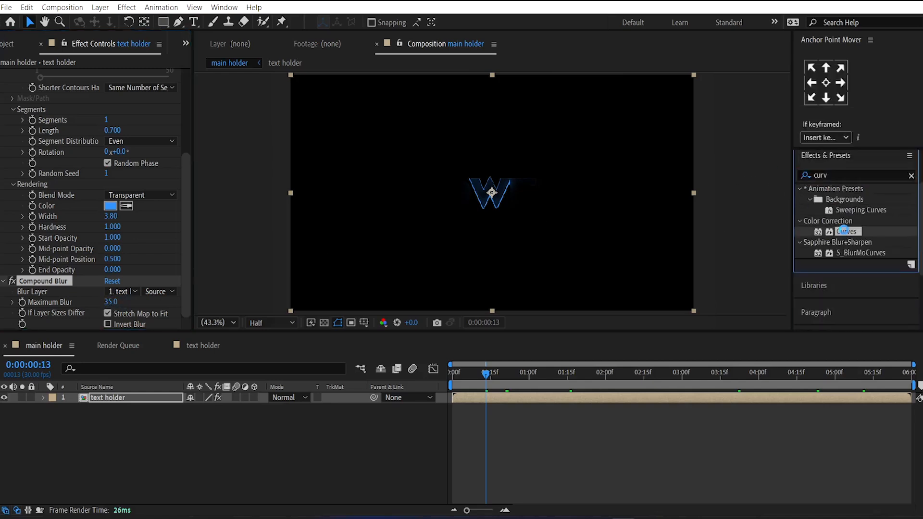
left_click(140, 90)
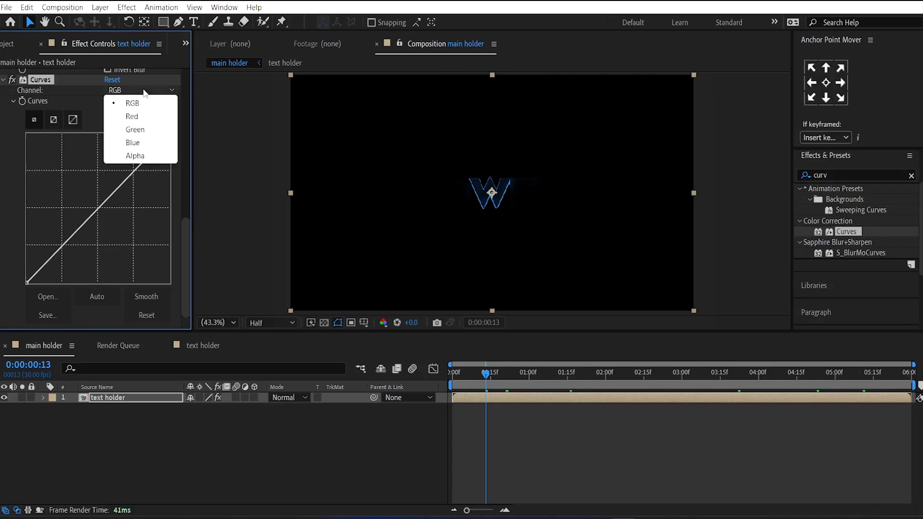
left_click(135, 155)
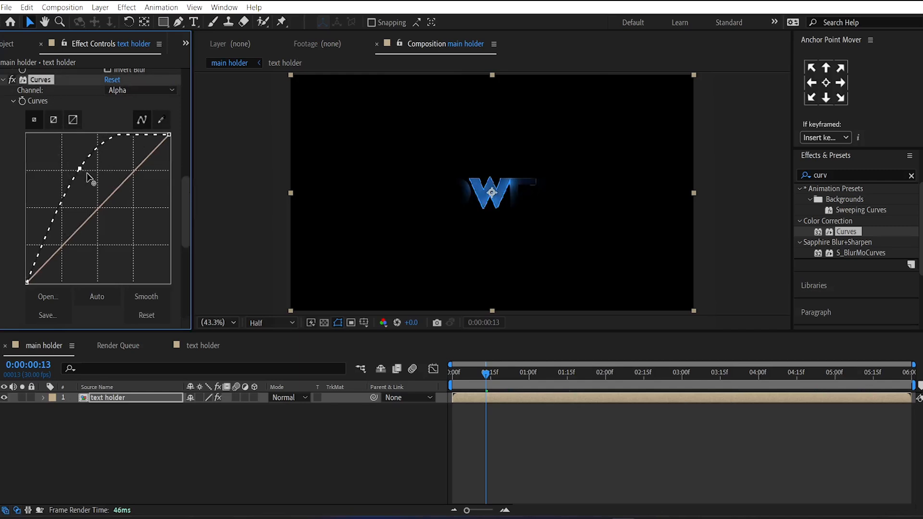
left_click_drag(89, 171, 100, 186)
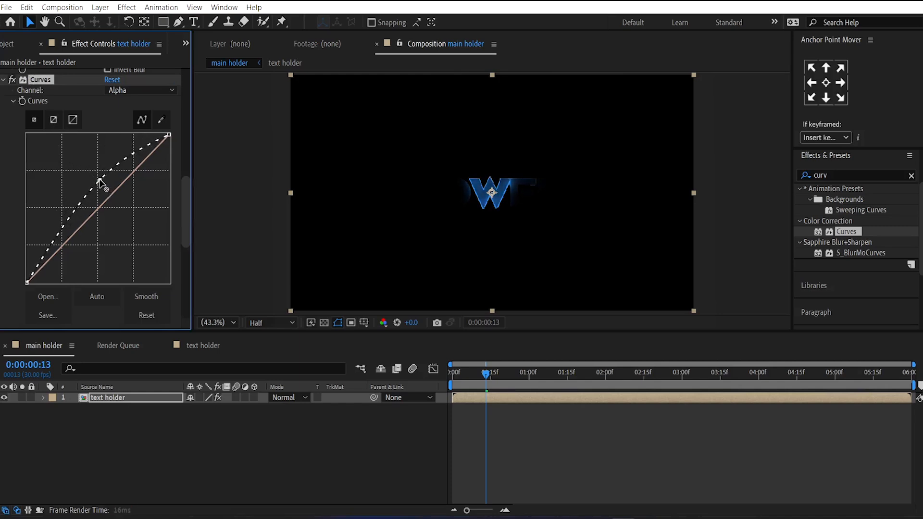
left_click_drag(101, 181, 116, 163)
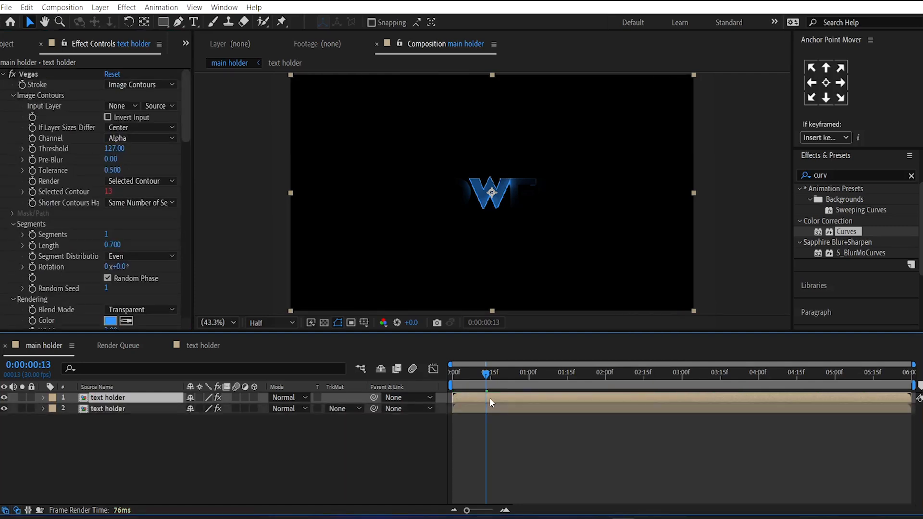
Rename the duplicated top layer to 'sparks'
double_click(108, 397)
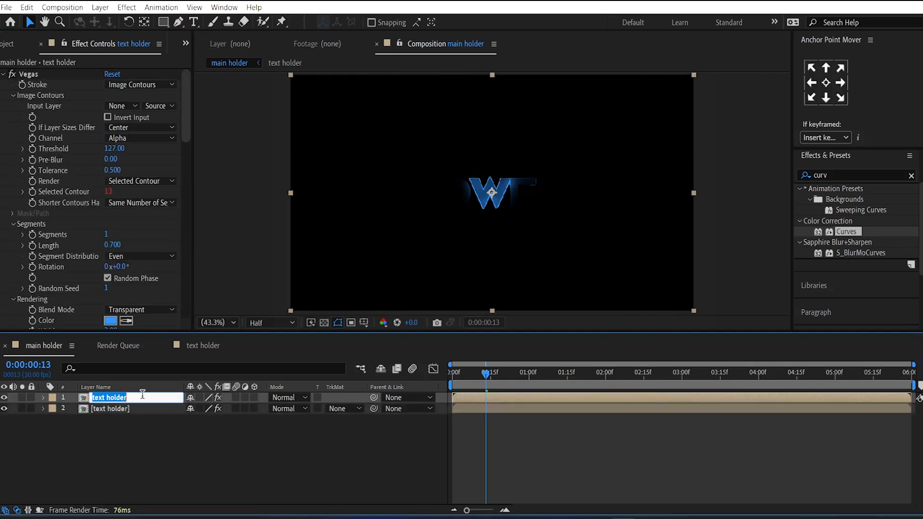
type("spakr")
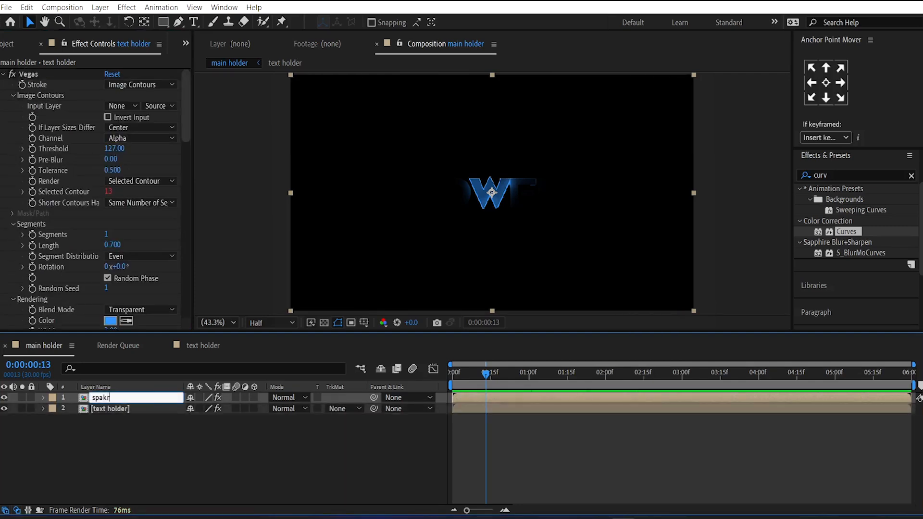
type("sparks")
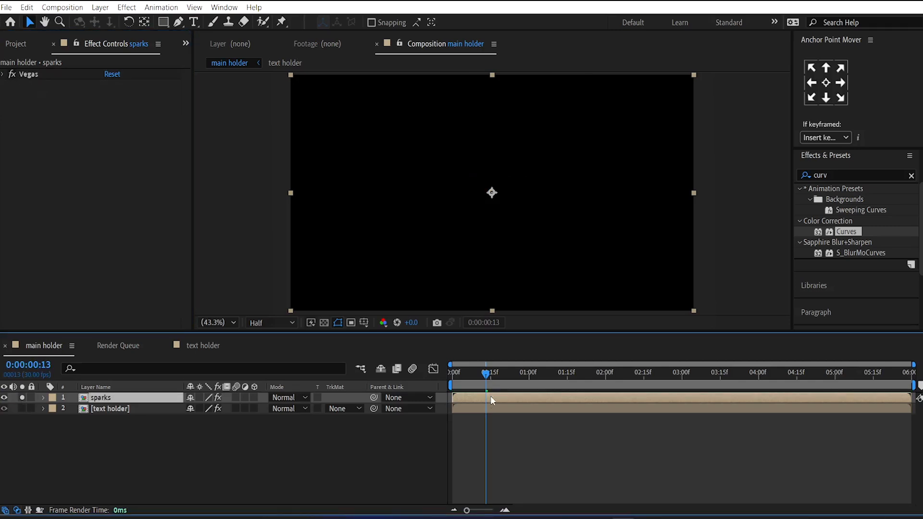
At frame 15, give the sparks Vegas Rotation the expression time*35 on contour 1
left_click_drag(485, 374, 493, 374)
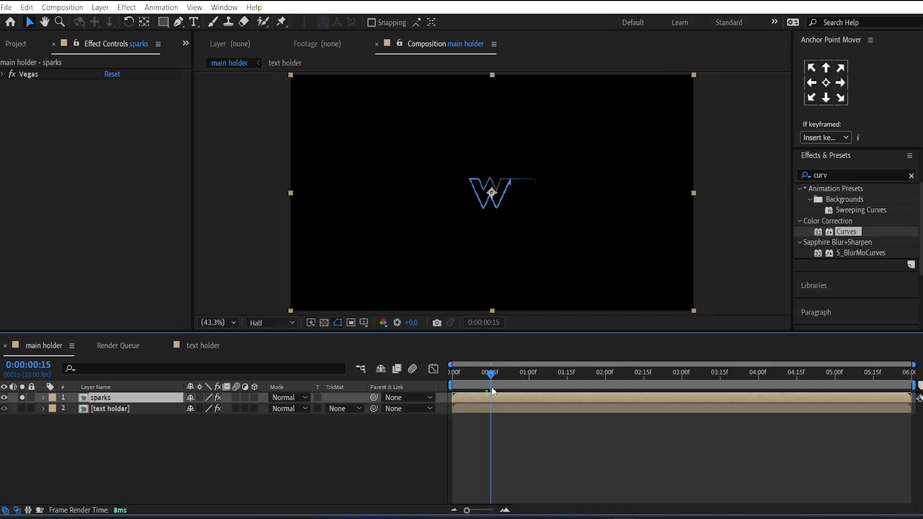
left_click(6, 73)
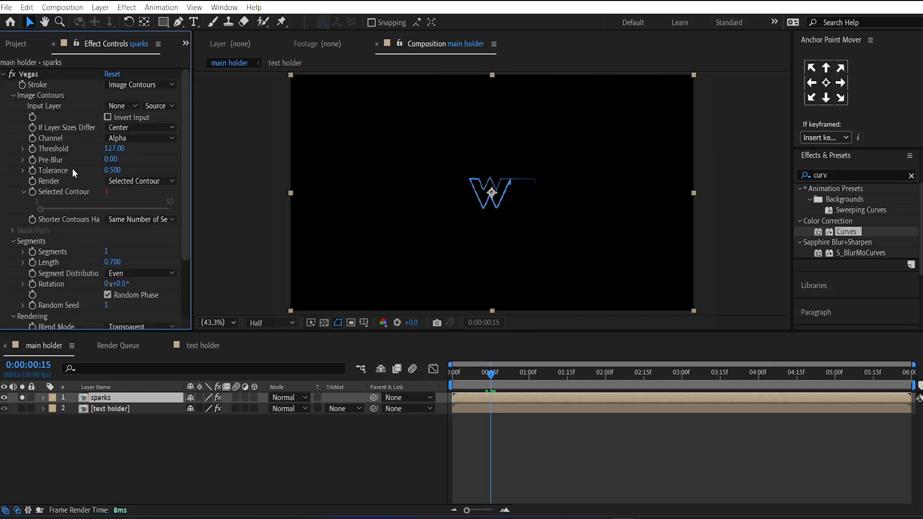
mouse_move(31, 288)
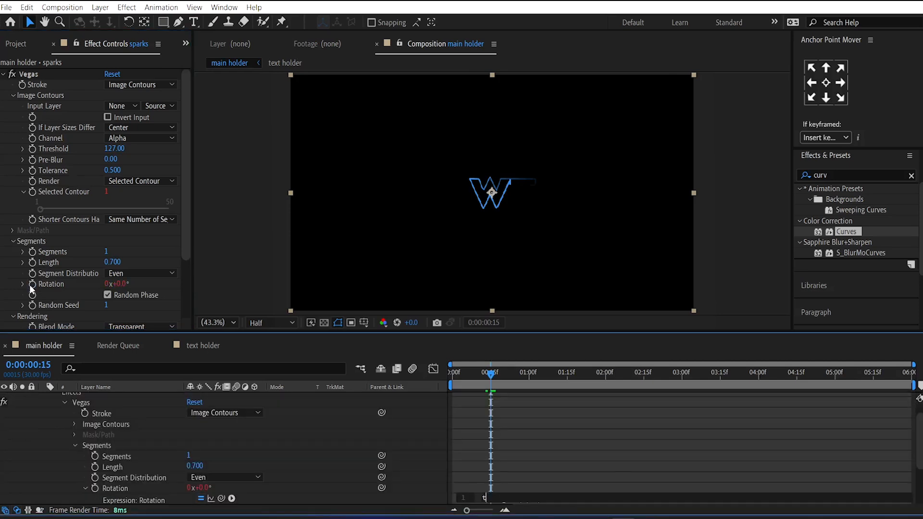
type("ime")
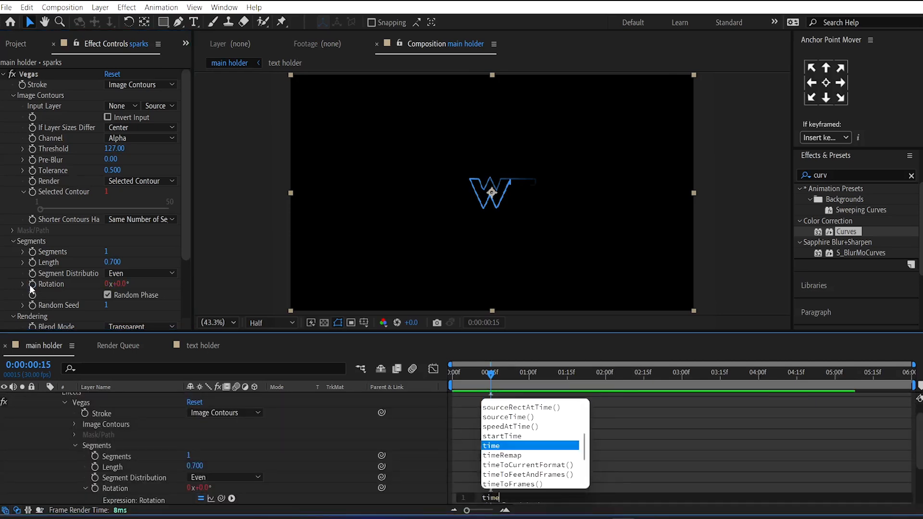
key("Enter")
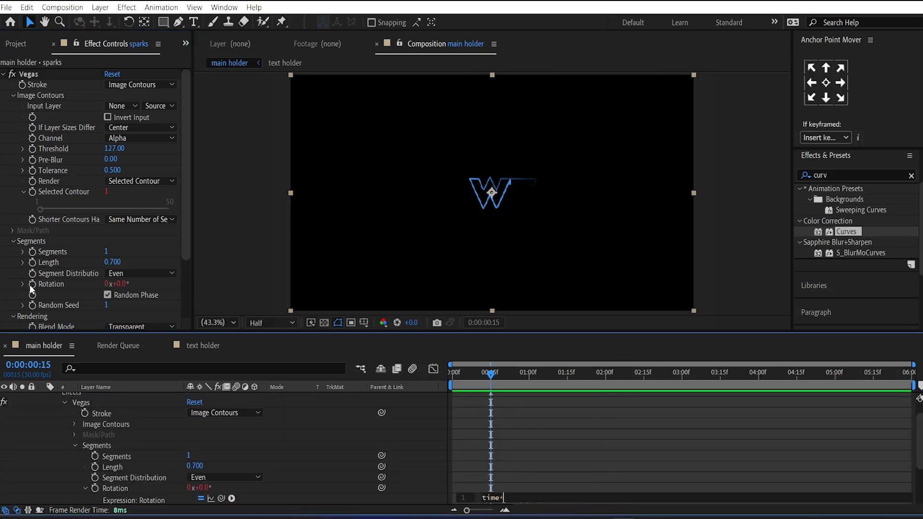
type("35")
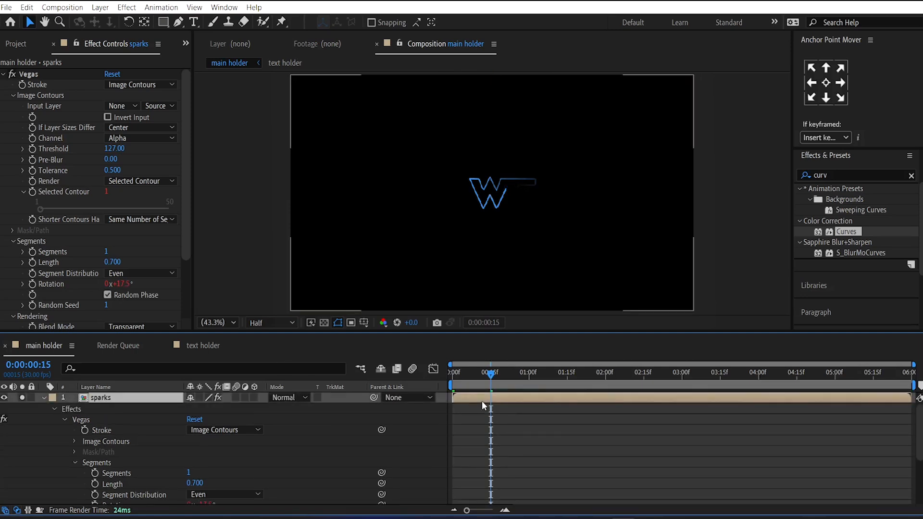
left_click(101, 398)
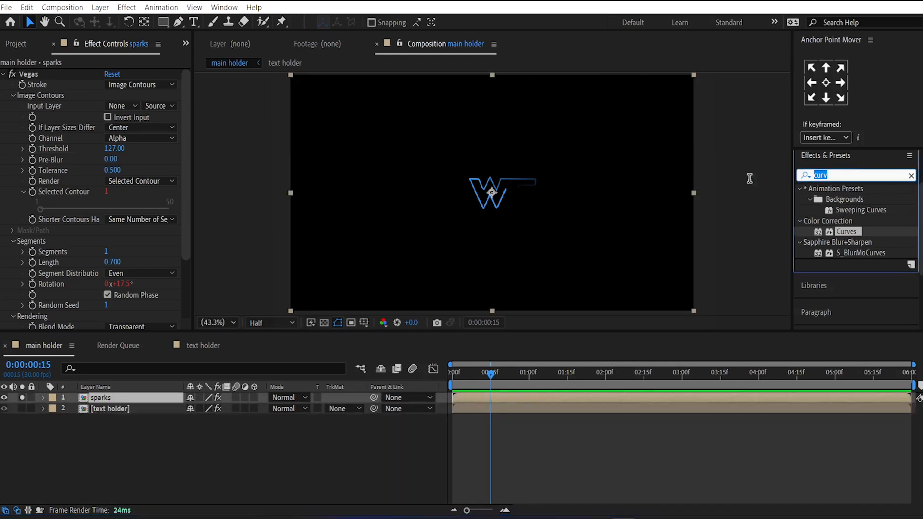
Apply Turbulent Displace to sparks with Amount 260 and Size 20
type("turbul")
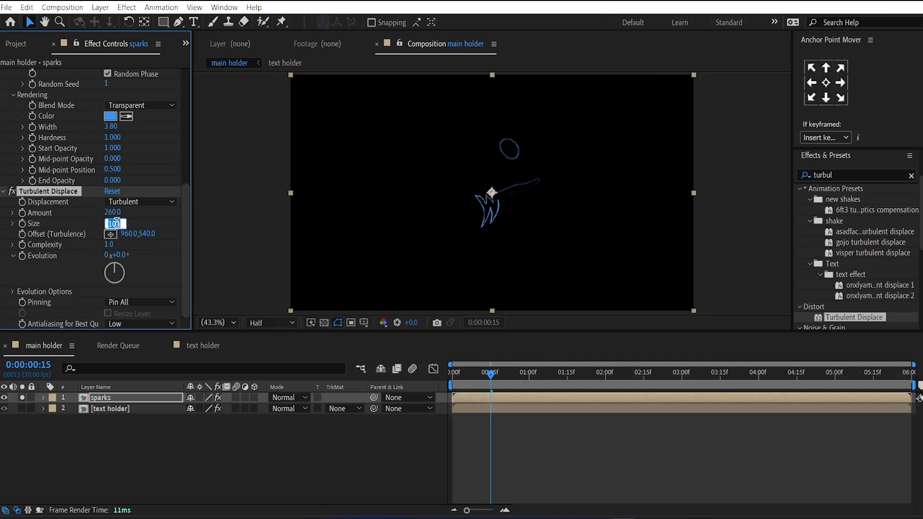
type("20.0")
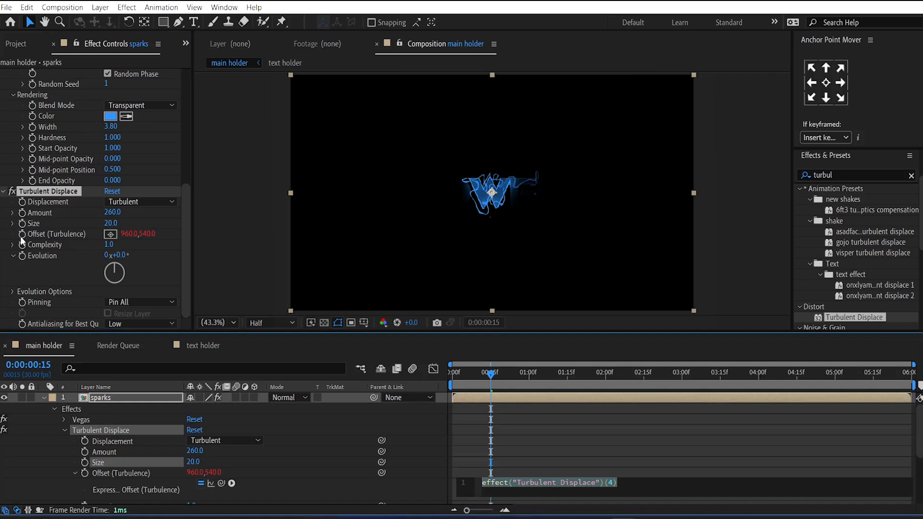
Drive Turbulence Offset with wiggle(400,350) and Evolution with time*50
type("w")
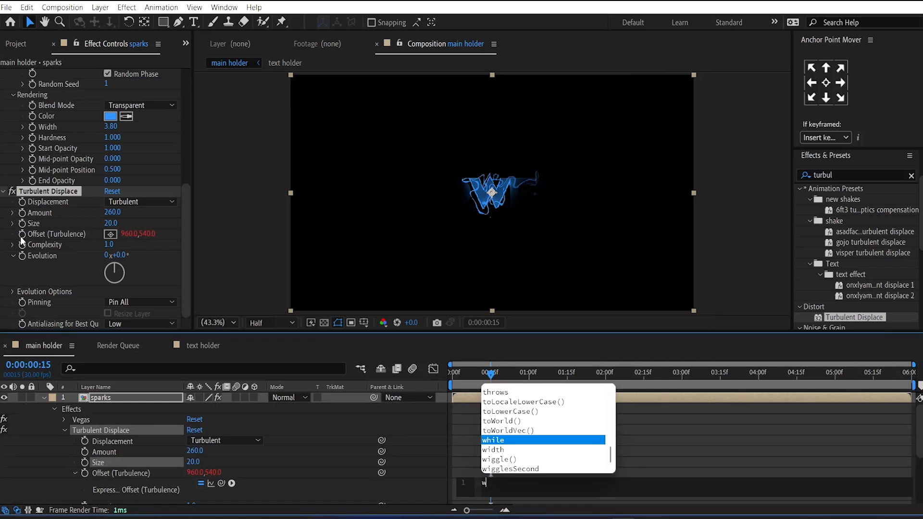
type("iggle(400,")
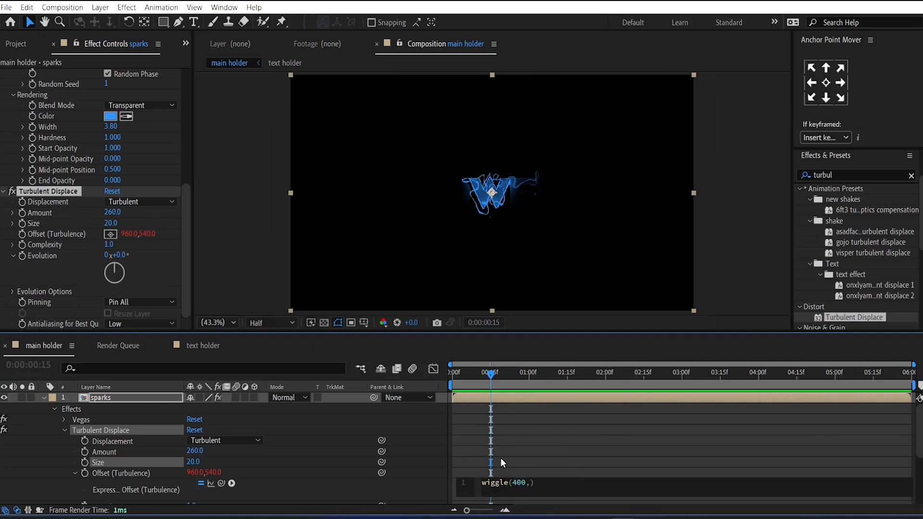
type("350")
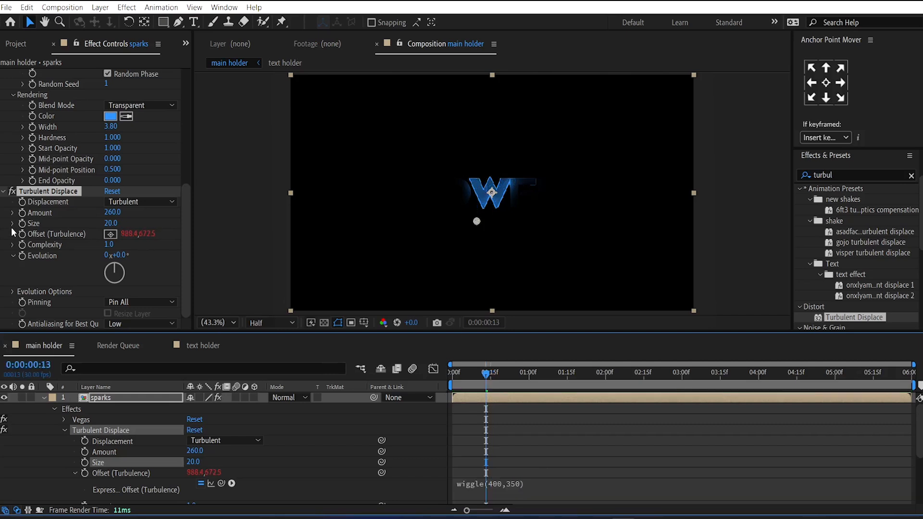
mouse_move(20, 258)
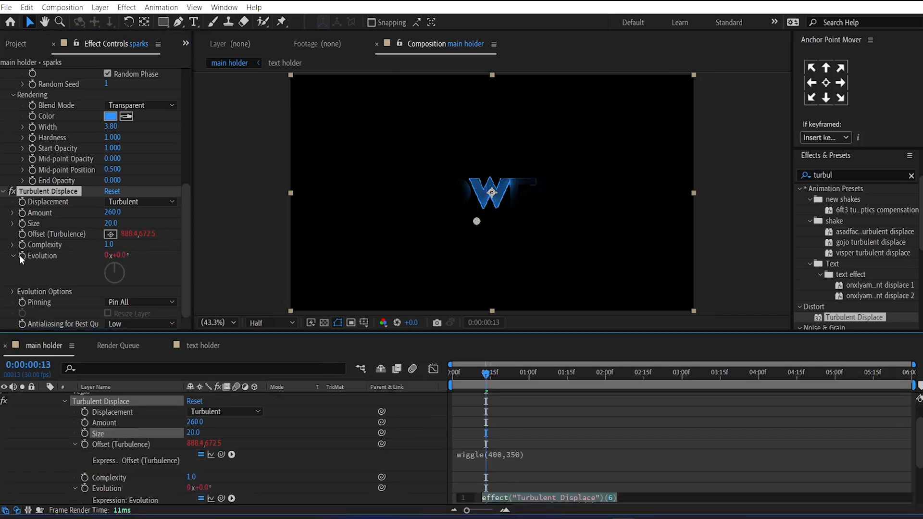
type("time*")
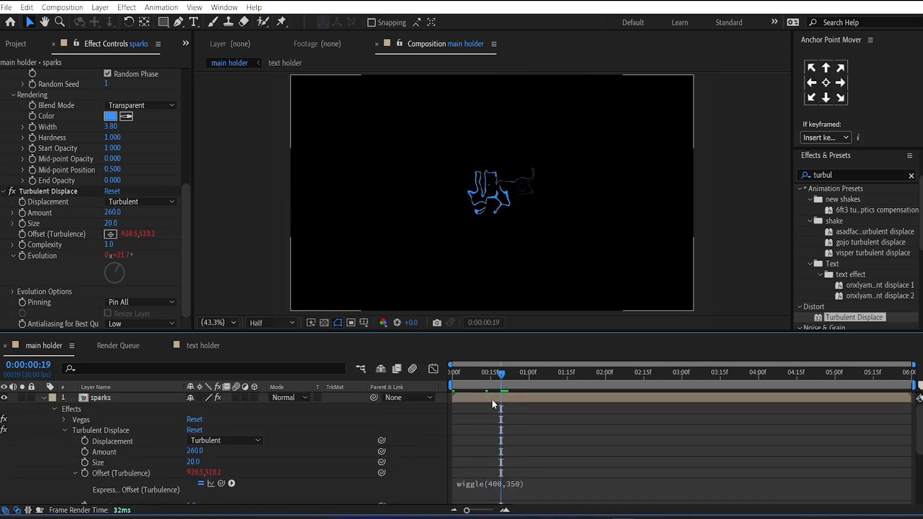
left_click(101, 398)
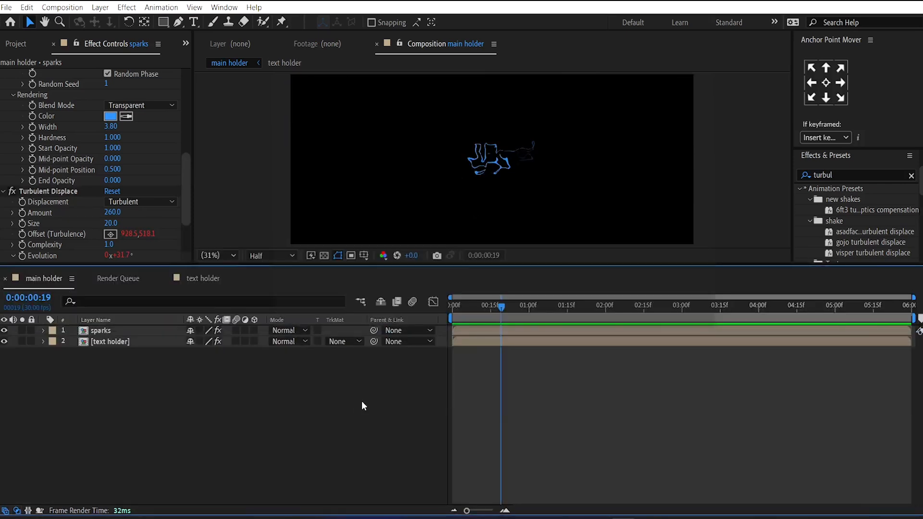
left_click(101, 331)
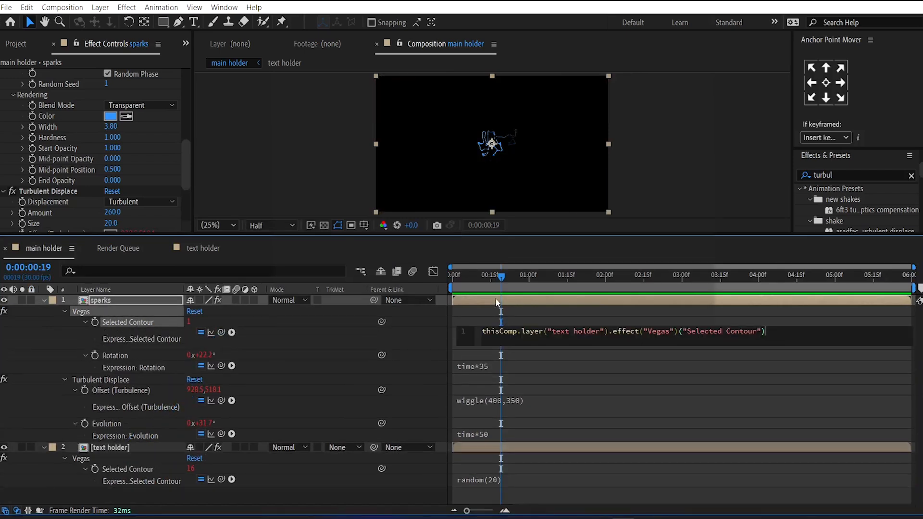
left_click(527, 276)
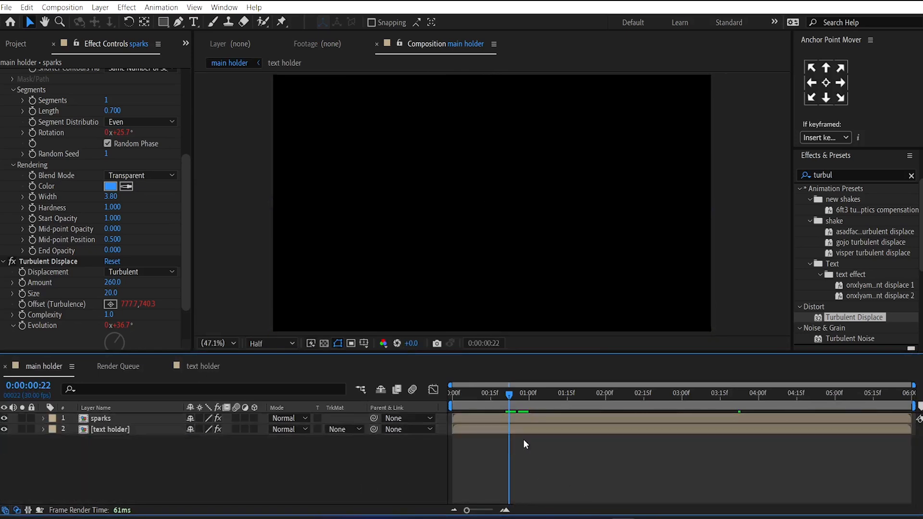
left_click(604, 396)
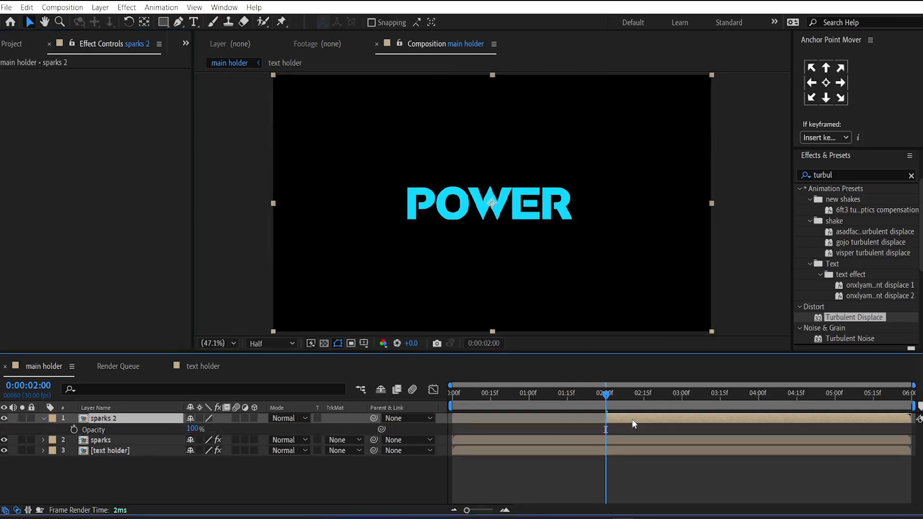
Give sparks 2's opacity a random(30,0) expression and preview the flicker later in time
left_click(73, 429)
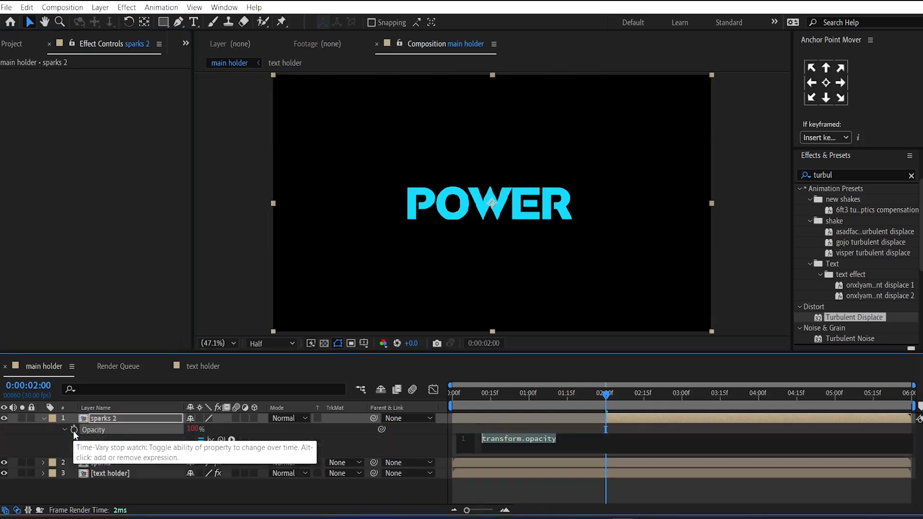
left_click(73, 430)
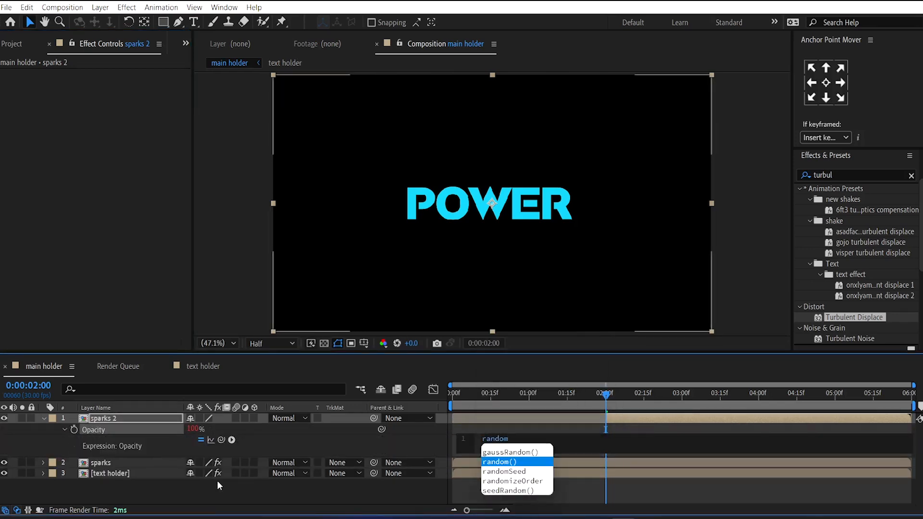
left_click(500, 462)
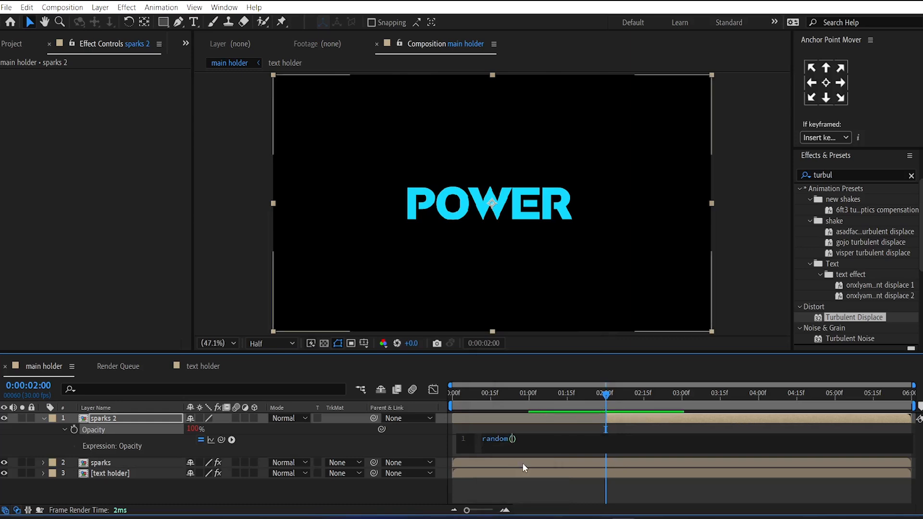
type("30,")
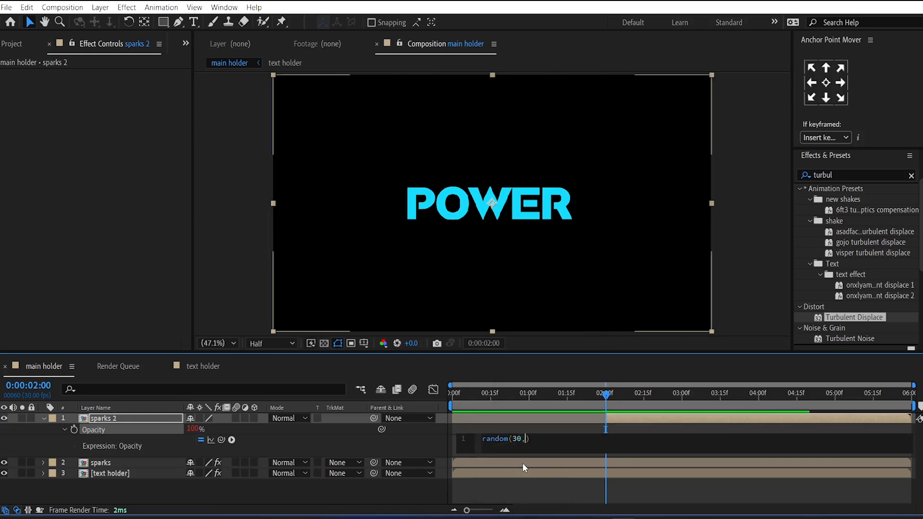
type("0")
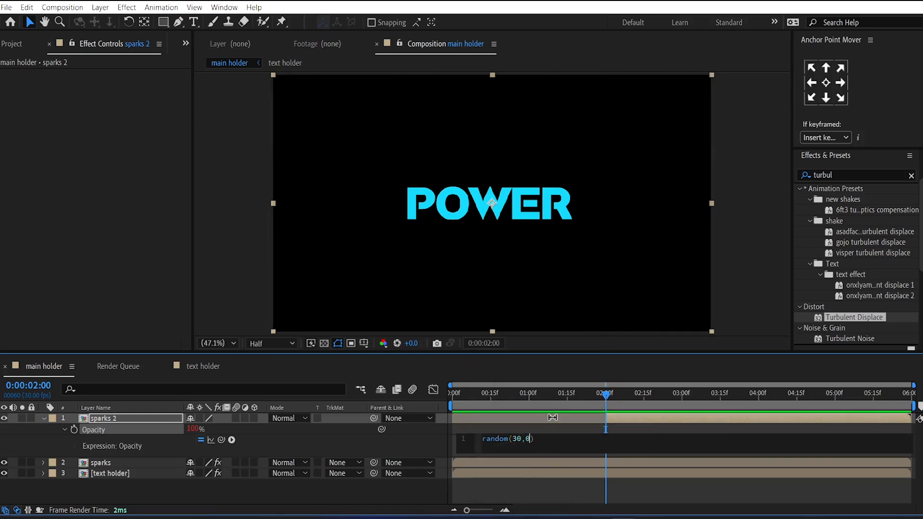
left_click(685, 394)
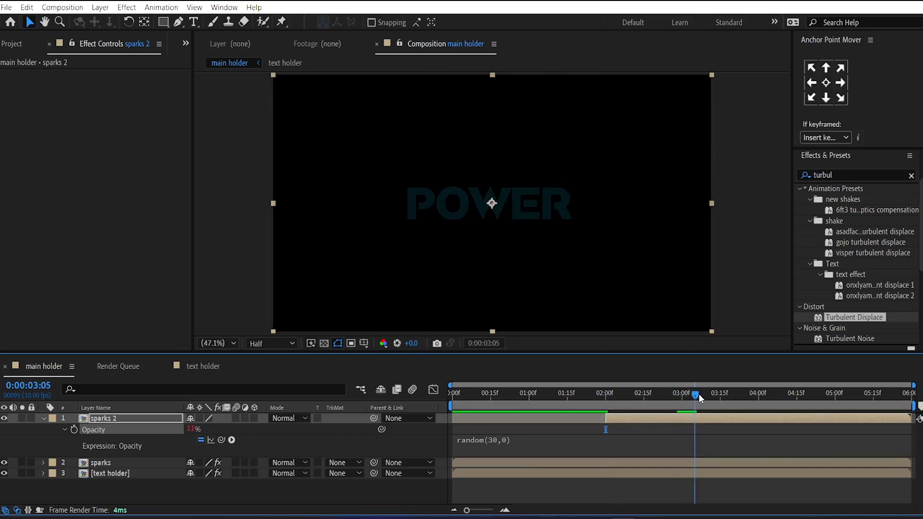
left_click(718, 395)
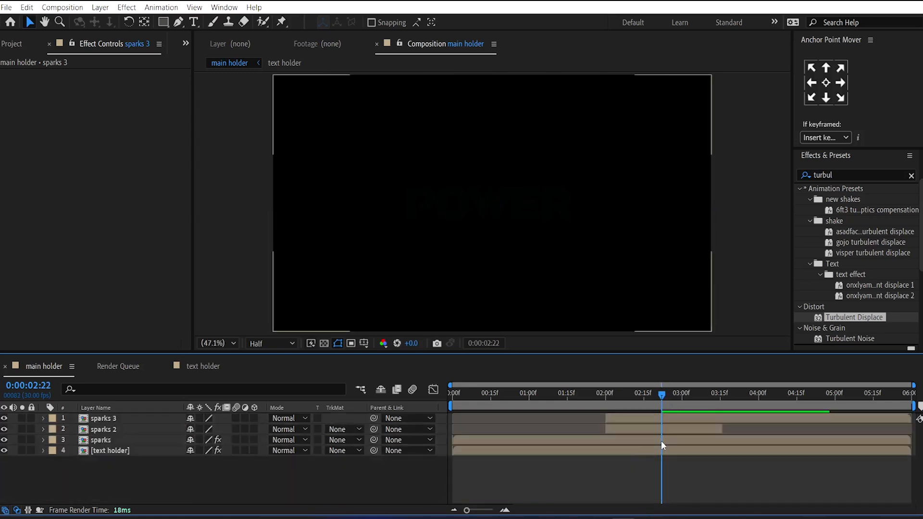
Keyframe the original sparks layer's opacity with two keys just after three seconds
left_click(101, 440)
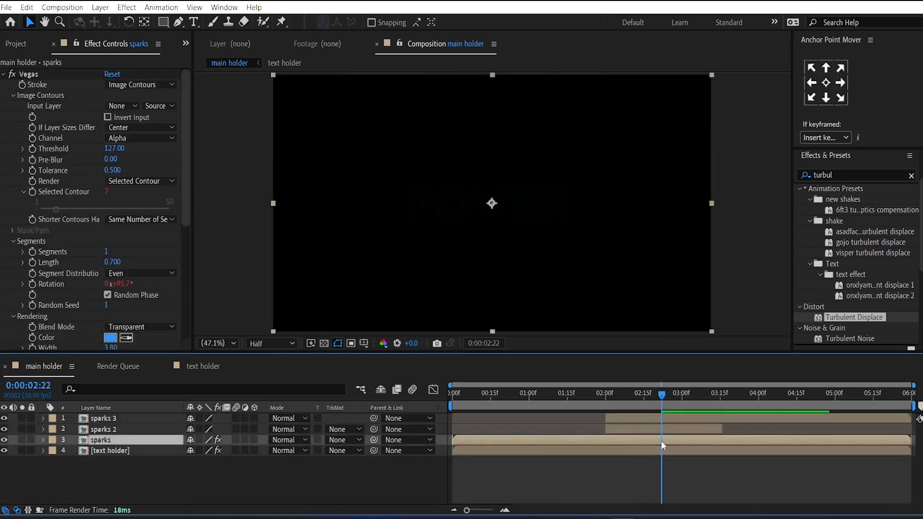
left_click(44, 440)
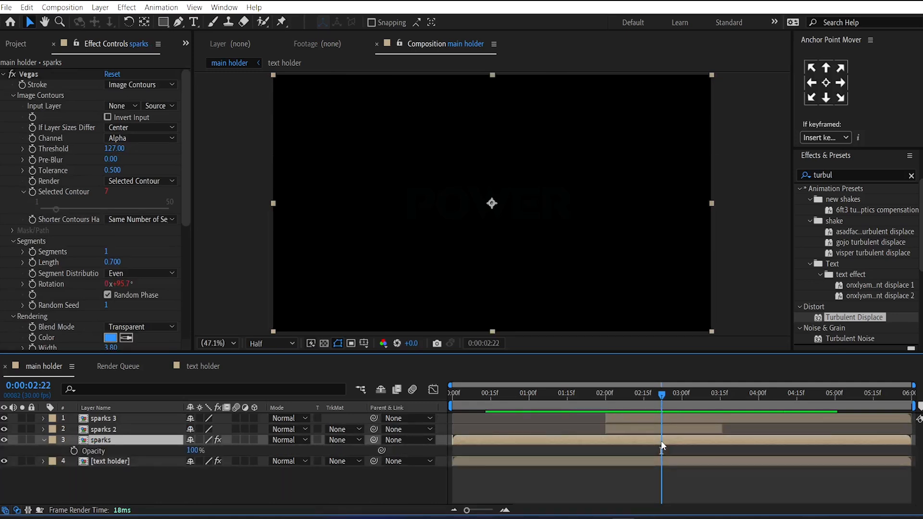
left_click(682, 395)
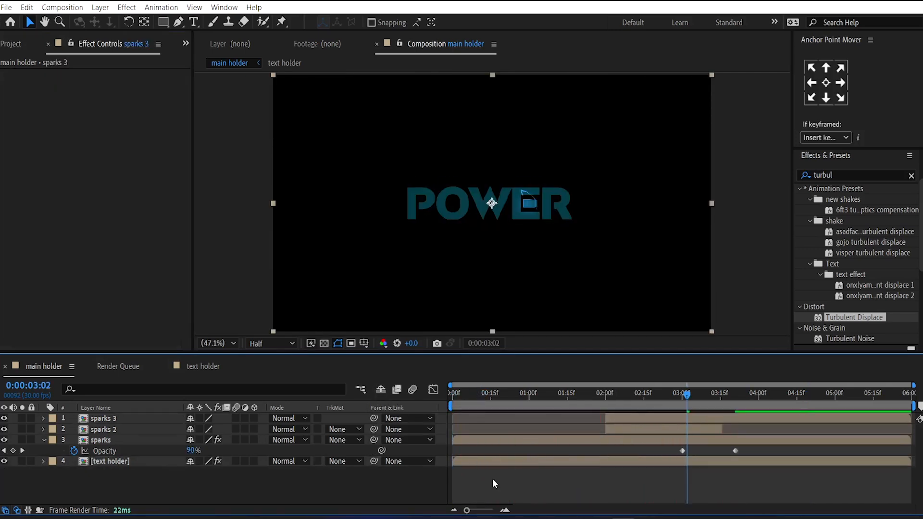
Pre-compose all four layers of main holder into a nested comp named 'all layers'
type("all layers")
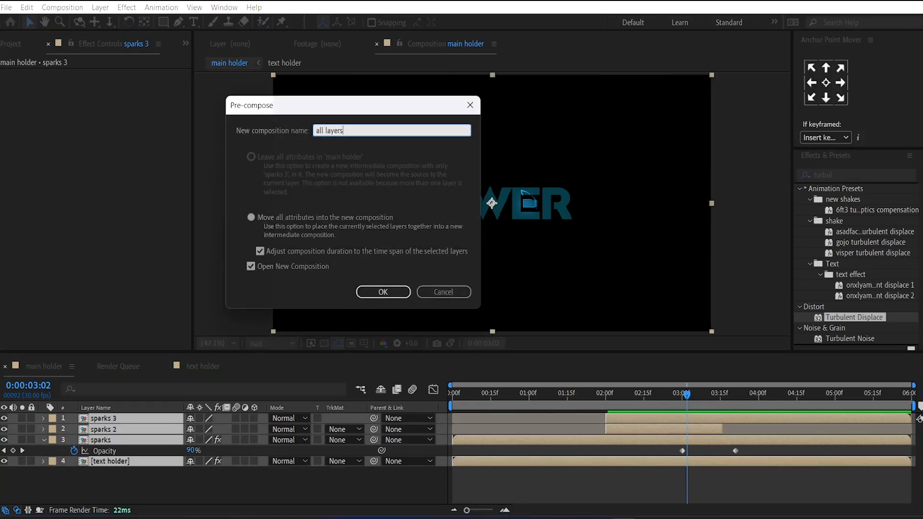
left_click(382, 292)
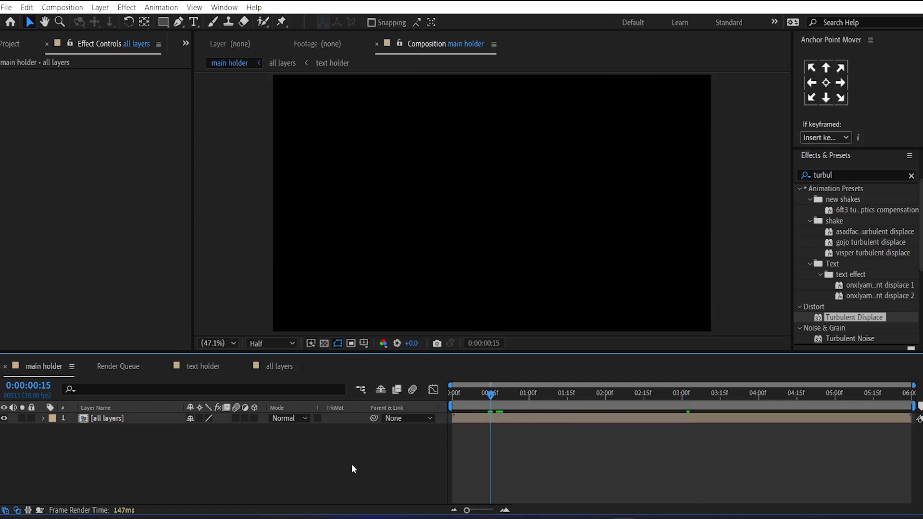
Create a new adjustment layer and apply Optics Compensation to it
right_click(353, 469)
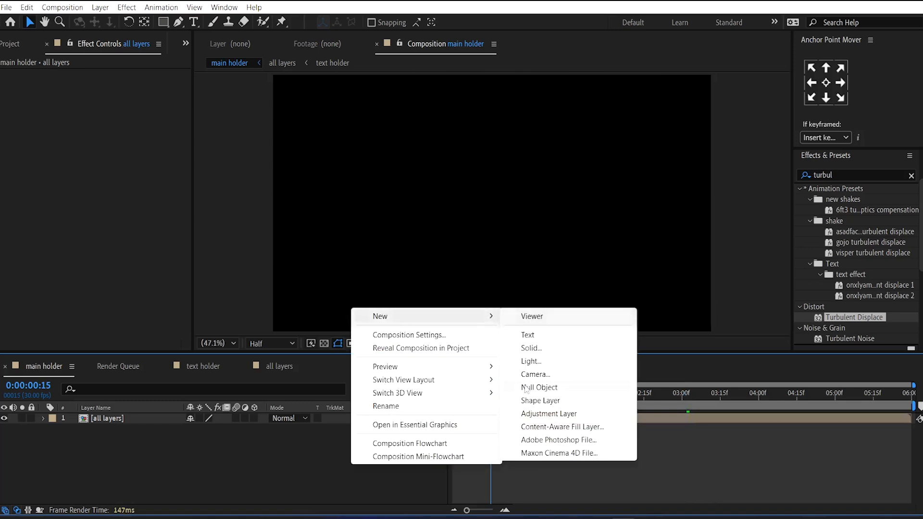
left_click(548, 413)
type("o")
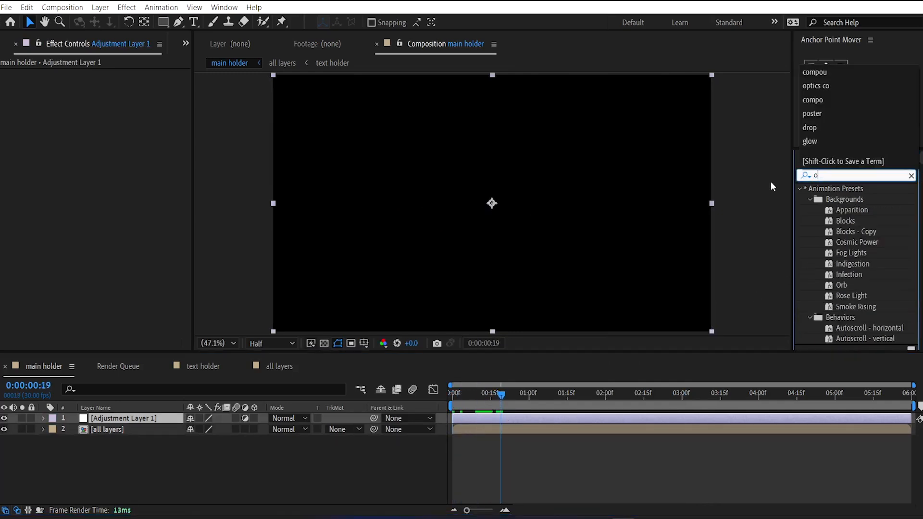
type("ptics")
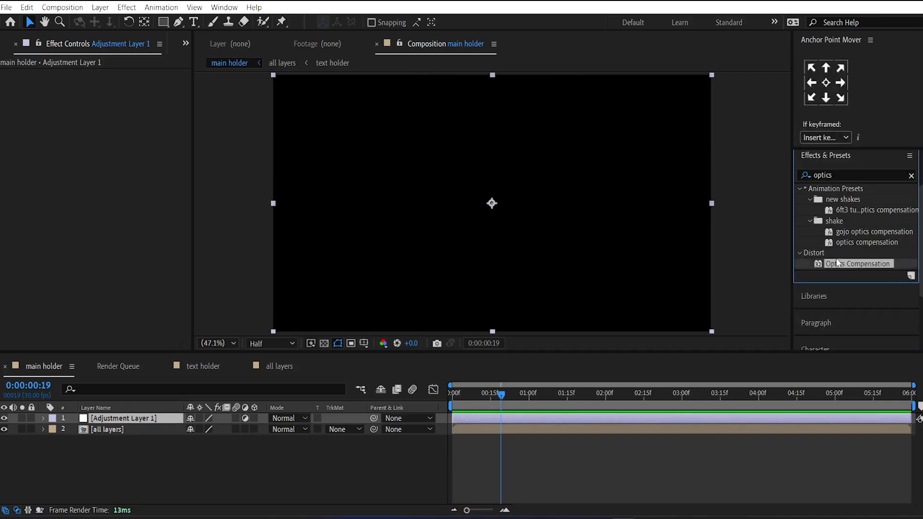
double_click(857, 263)
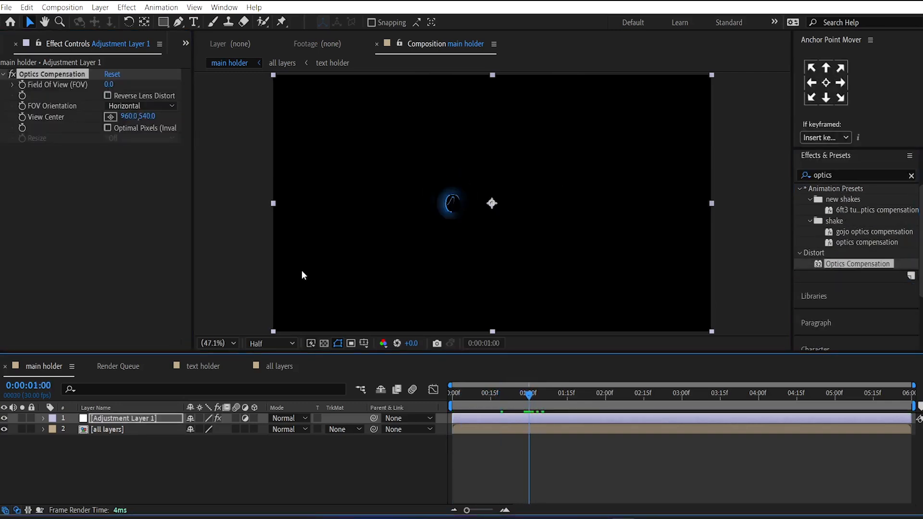
mouse_move(23, 90)
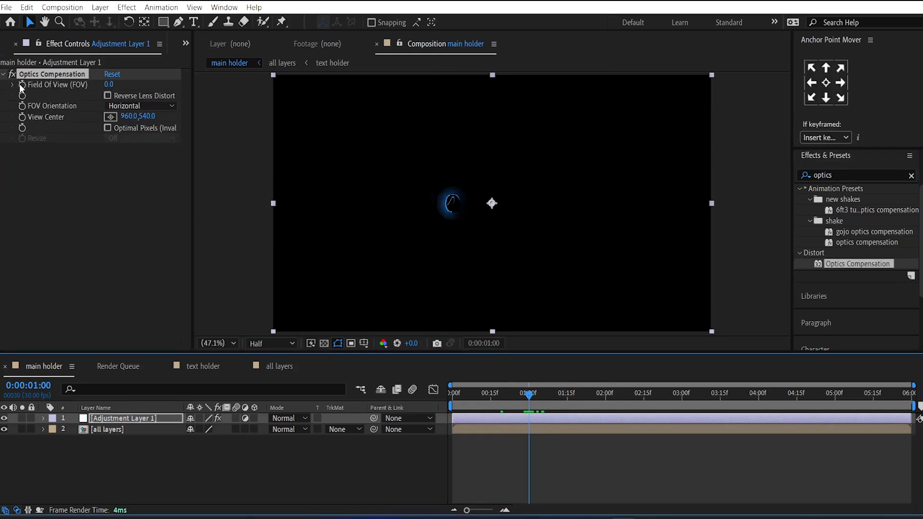
Keyframe Field Of View from 170 down to 0 and tick Reverse Lens Distortion
left_click(52, 418)
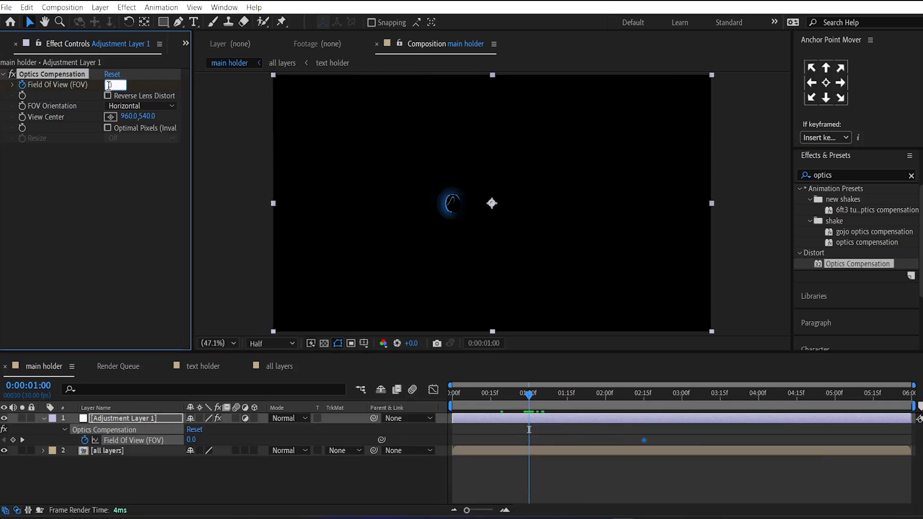
type("170.0")
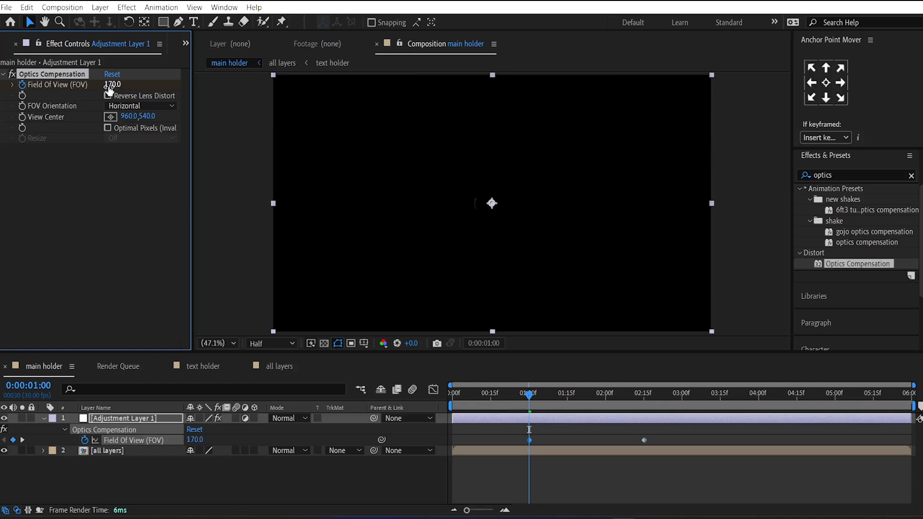
left_click(107, 95)
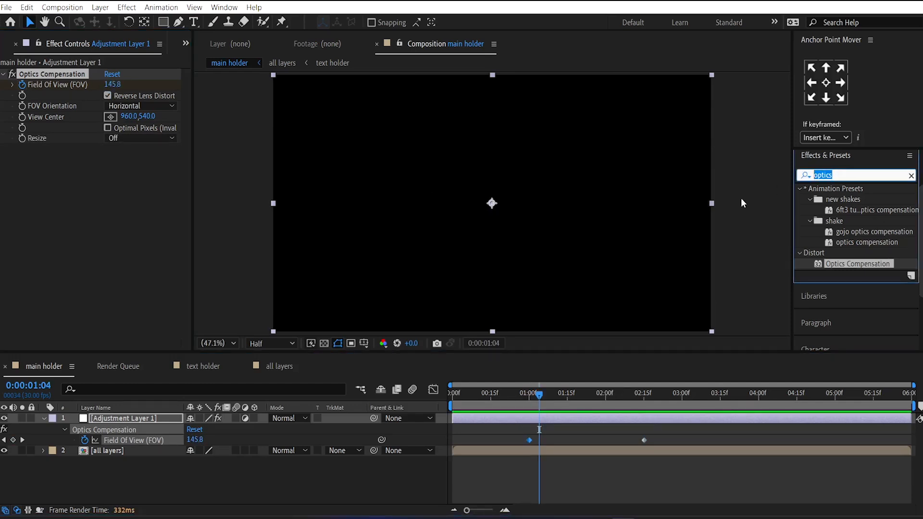
mouse_move(673, 411)
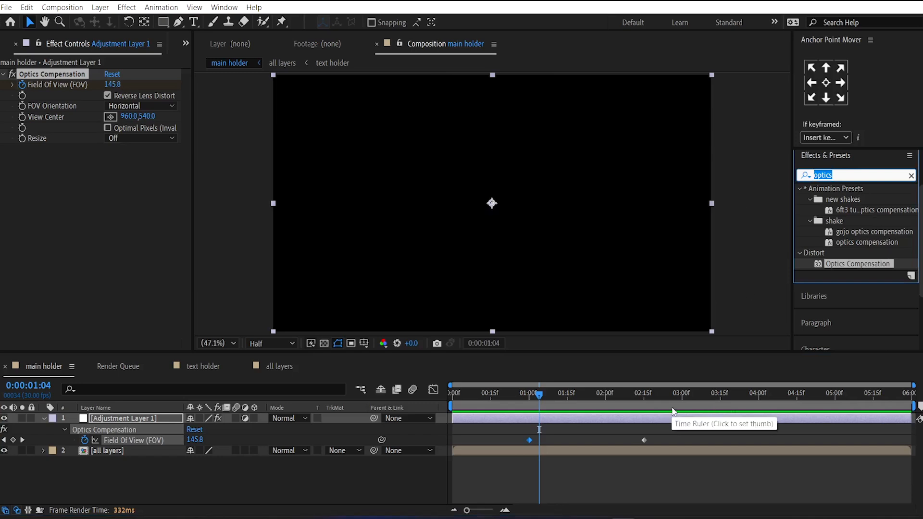
Apply Deep Glow to the adjustment layer and keyframe its Radius from 500 down to 0
type("dee")
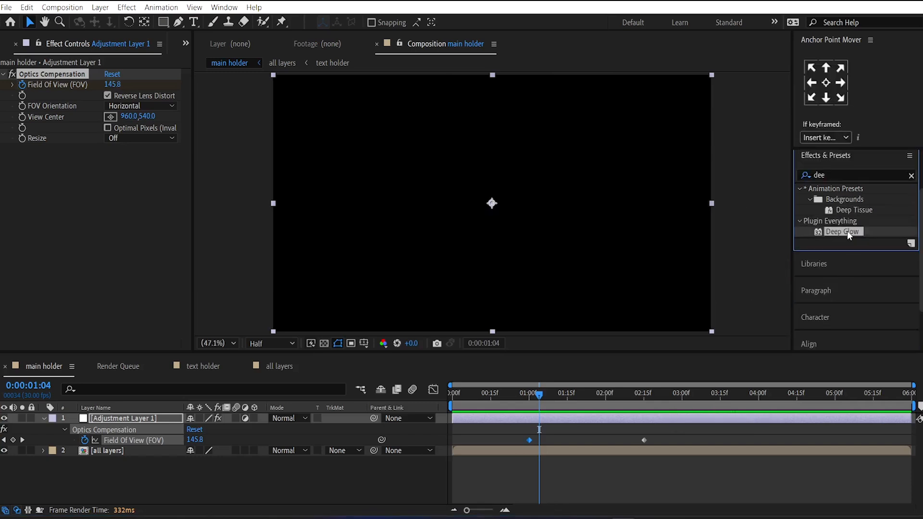
double_click(842, 230)
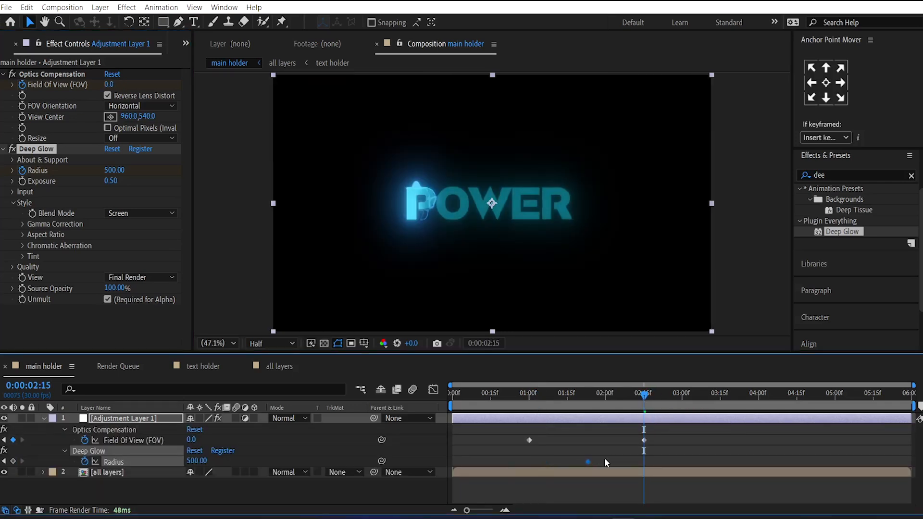
mouse_move(727, 399)
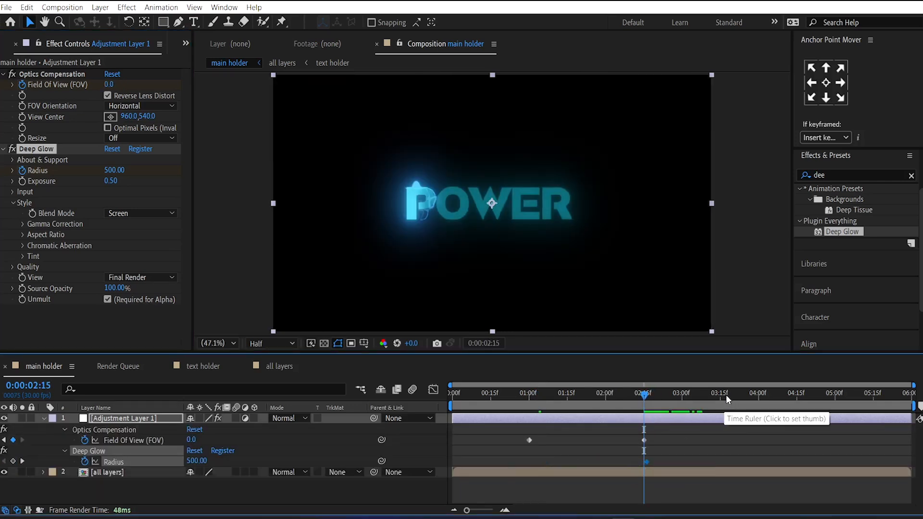
left_click(723, 393)
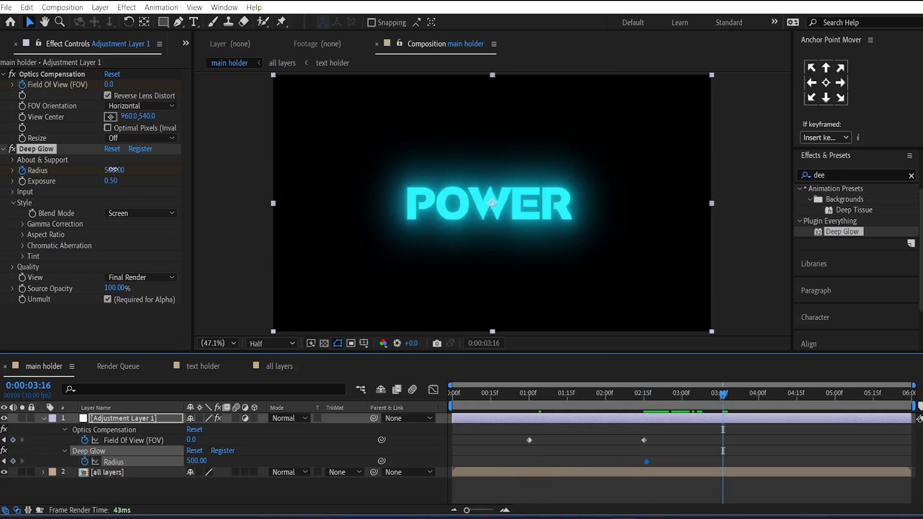
double_click(114, 170)
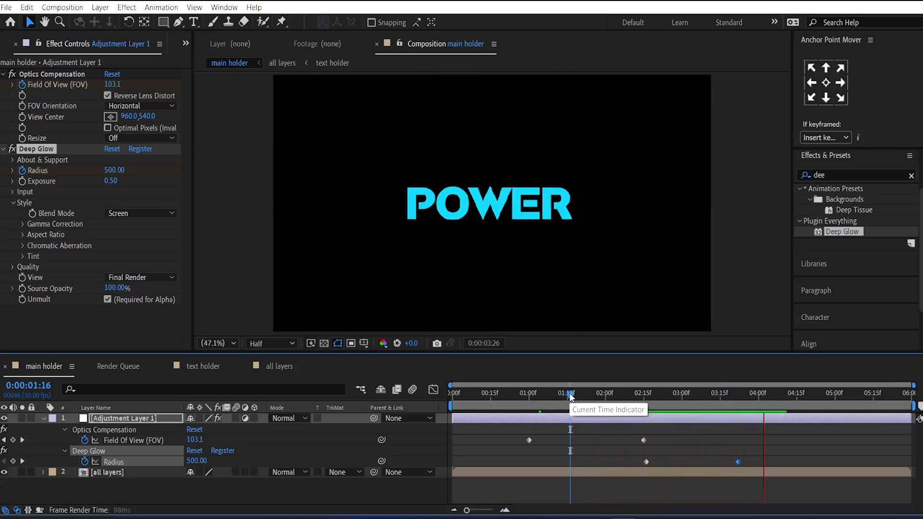
left_click(697, 396)
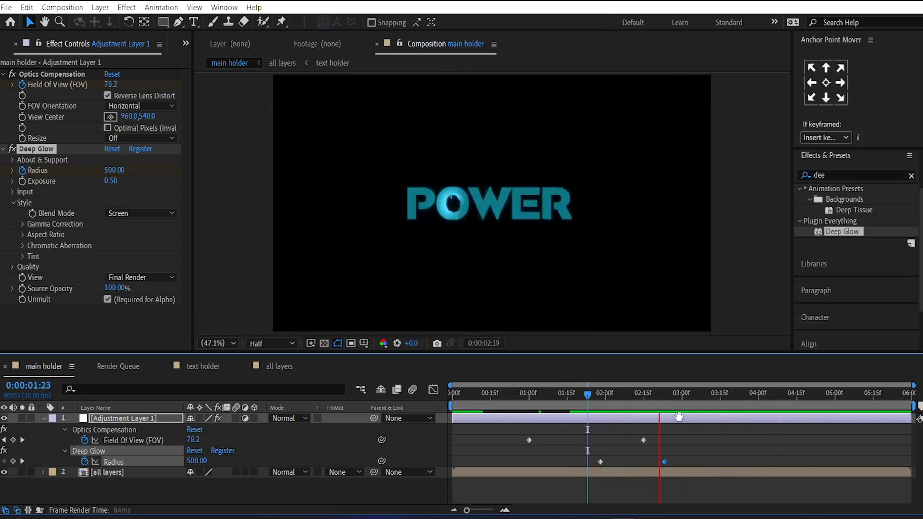
left_click(665, 395)
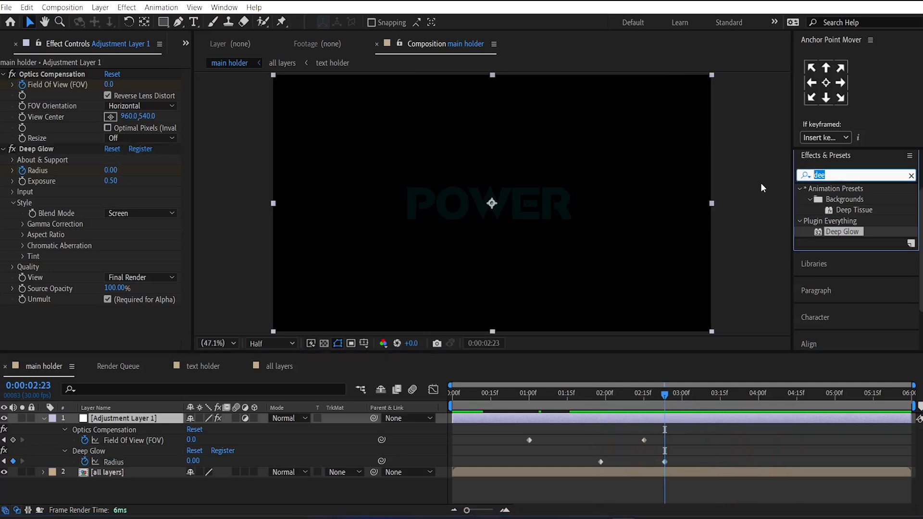
Apply Distort > Transform to Adjustment Layer 1 and set Optics Compensation's View Center to 960,606
type("transfo")
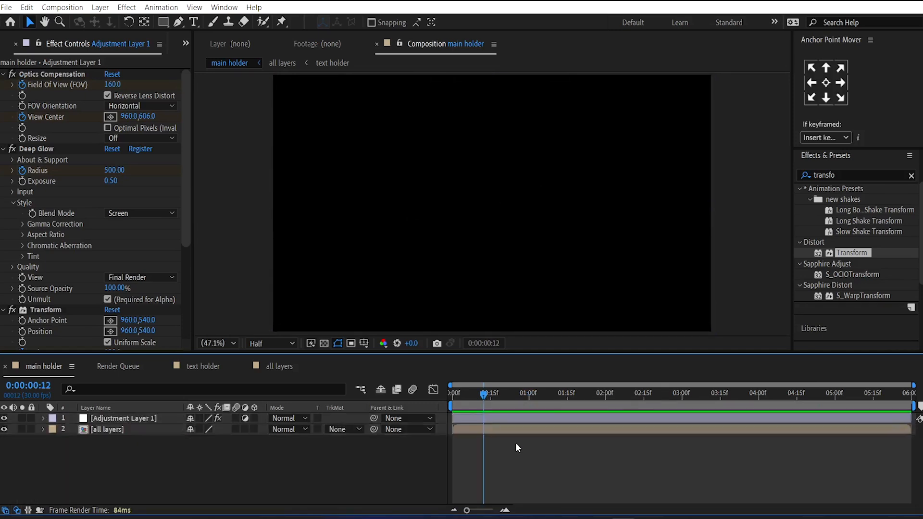
Switch to the text holder comp and enter its POWER text layer for editing
left_click(332, 63)
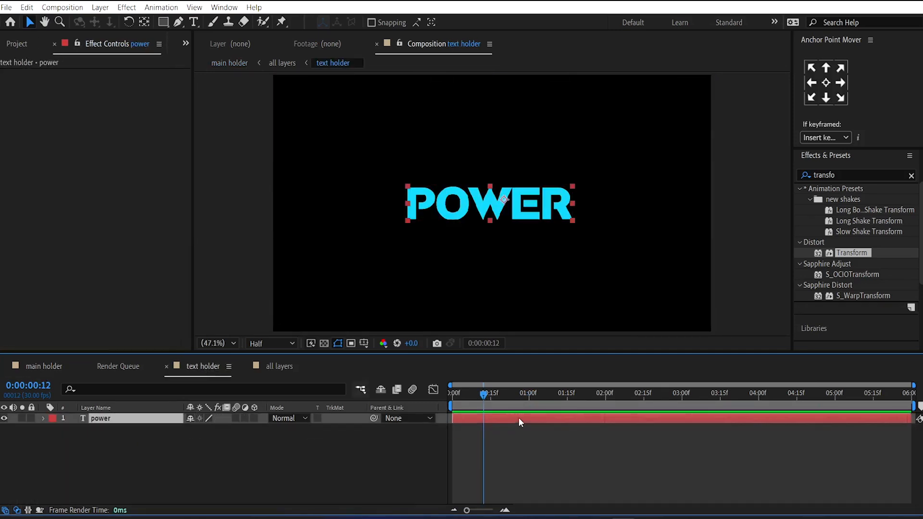
left_click(194, 21)
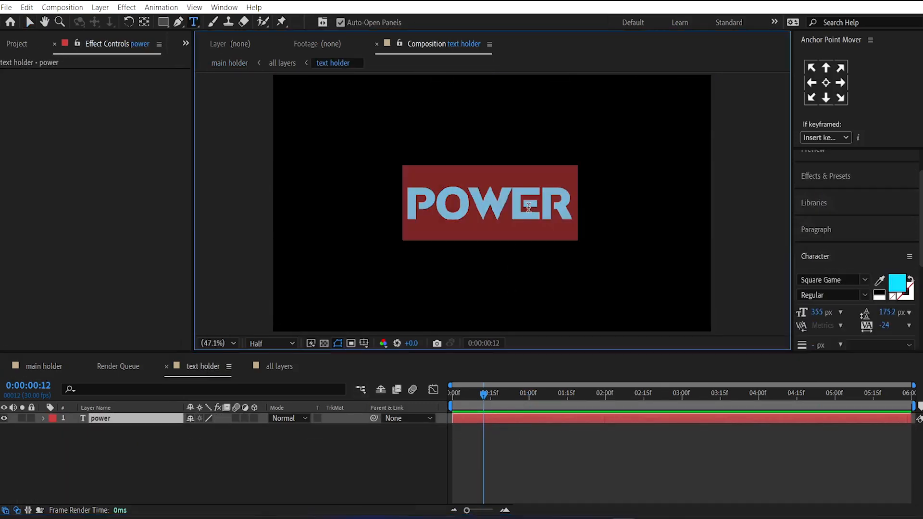